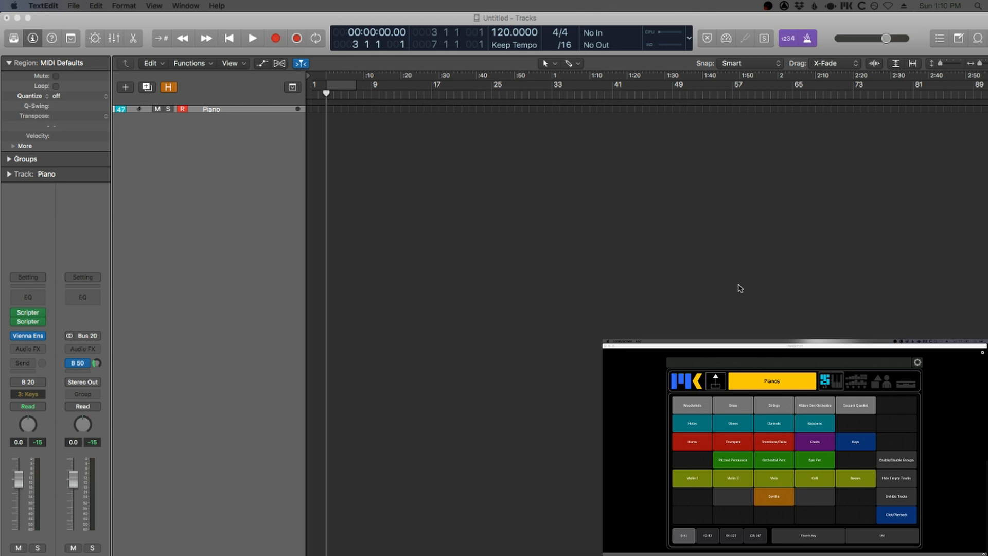
pyautogui.moveTo(608, 258)
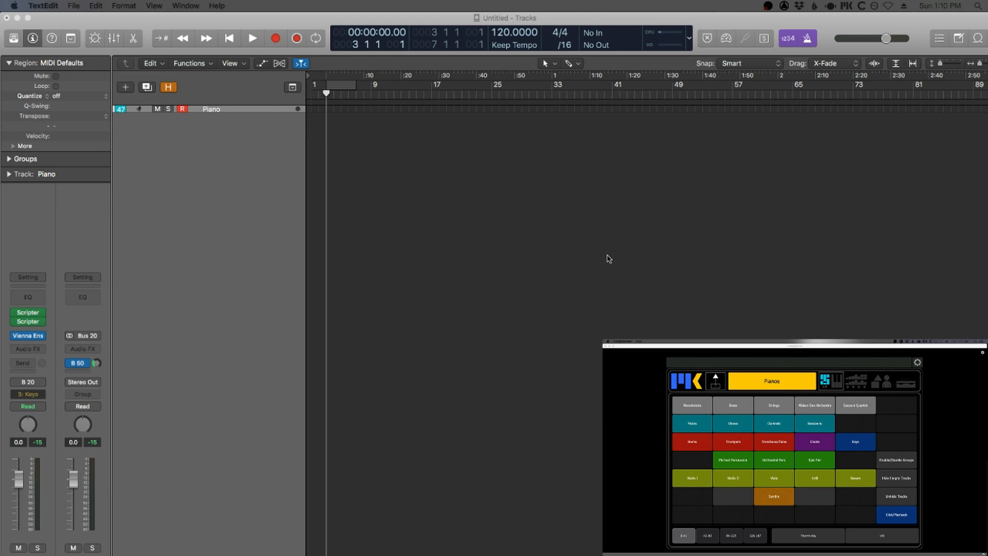
pyautogui.moveTo(603, 267)
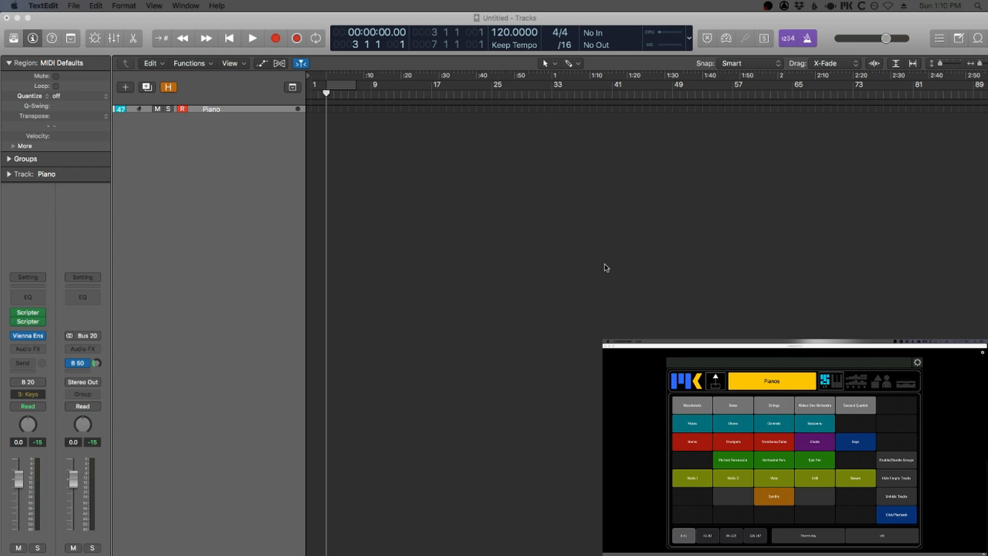
pyautogui.moveTo(239, 136)
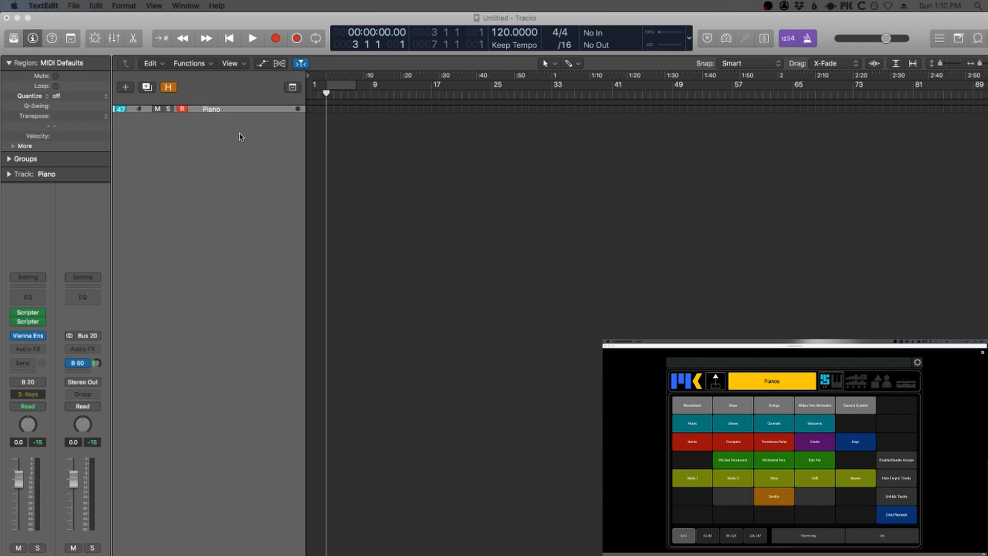
pyautogui.moveTo(428, 246)
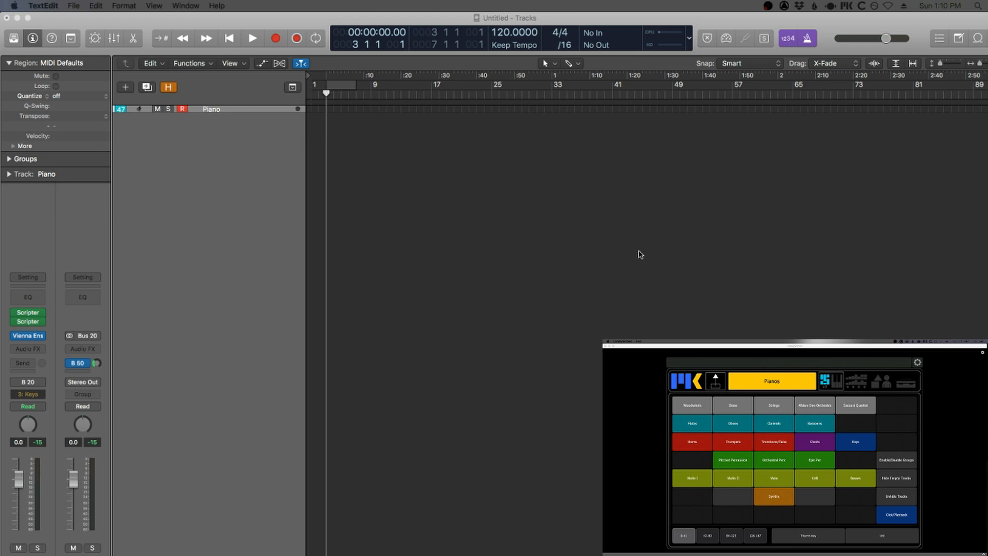
pyautogui.moveTo(618, 462)
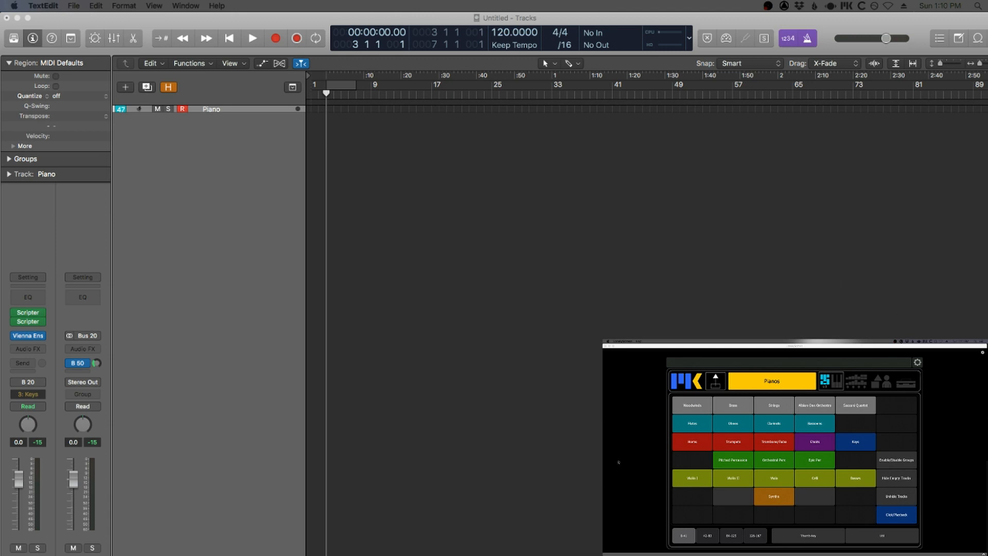
pyautogui.moveTo(636, 460)
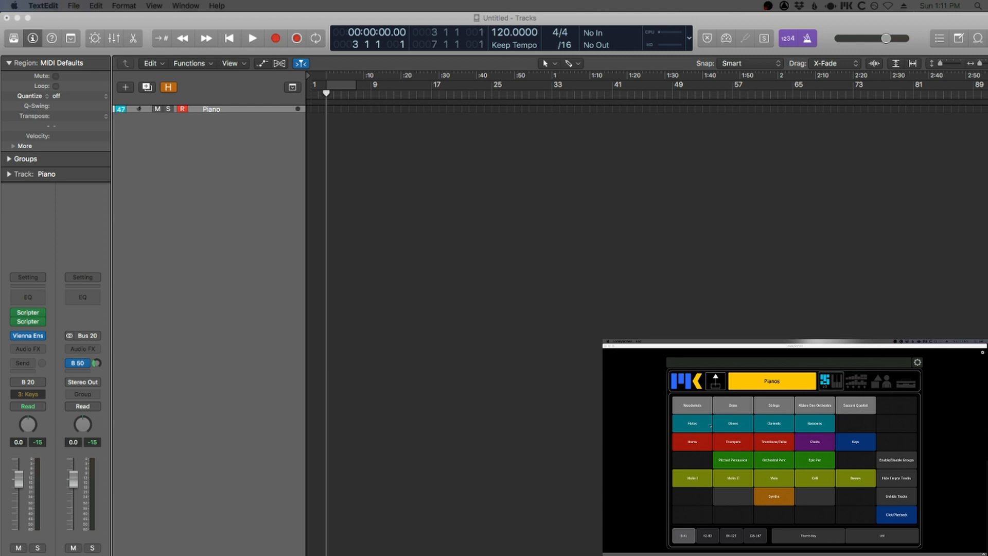
pyautogui.moveTo(394, 204)
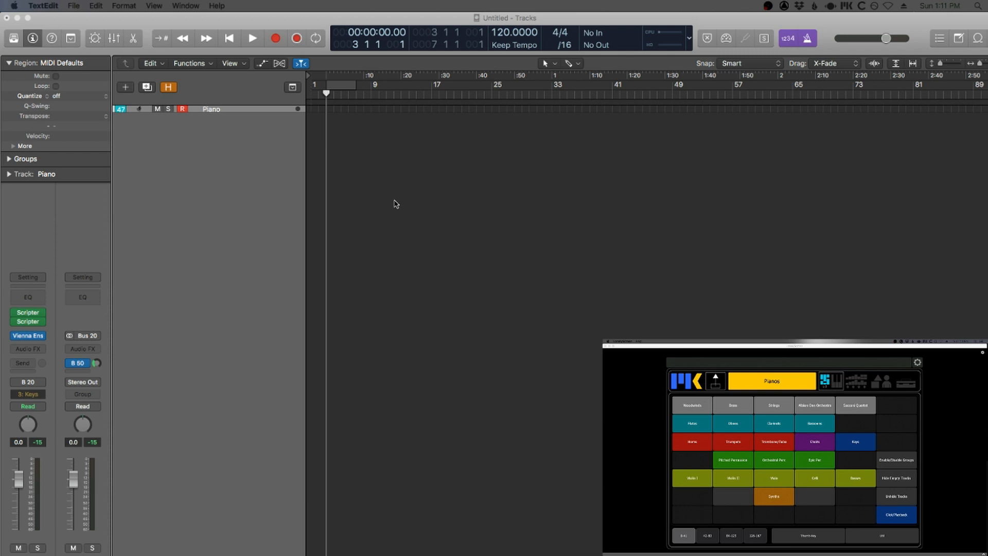
pyautogui.moveTo(384, 250)
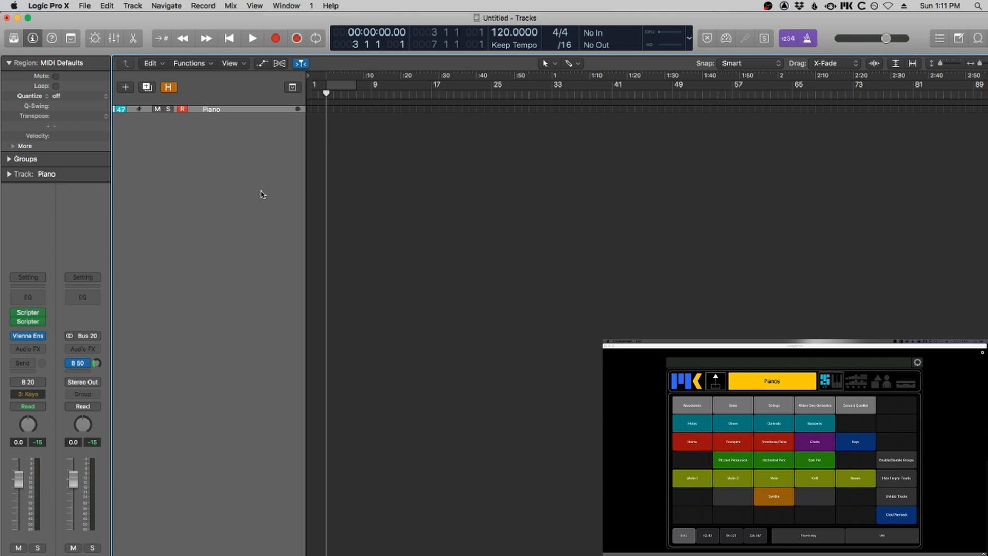
# - Toggle between revealing the hidden template tracks and hiding the empty ones
pyautogui.click(168, 87)
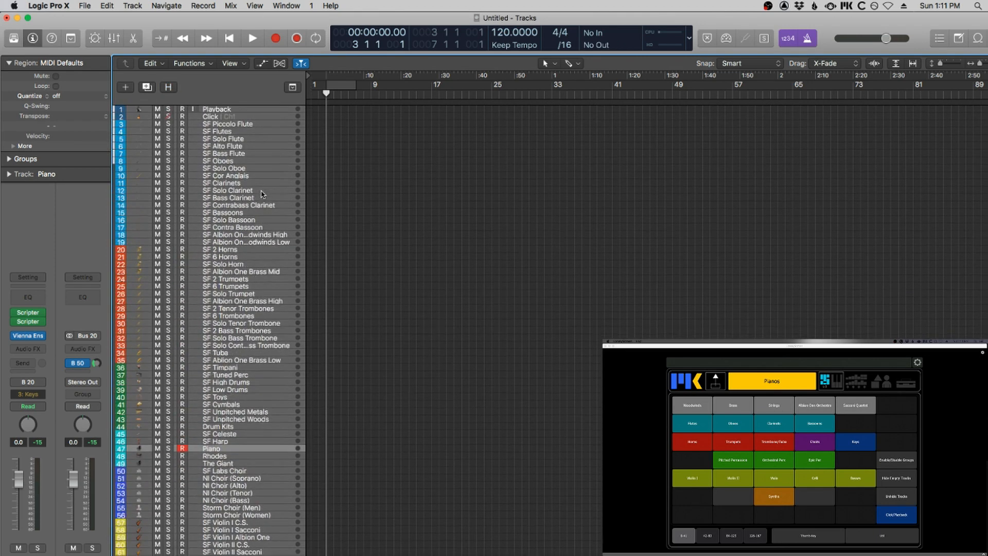
pyautogui.click(168, 87)
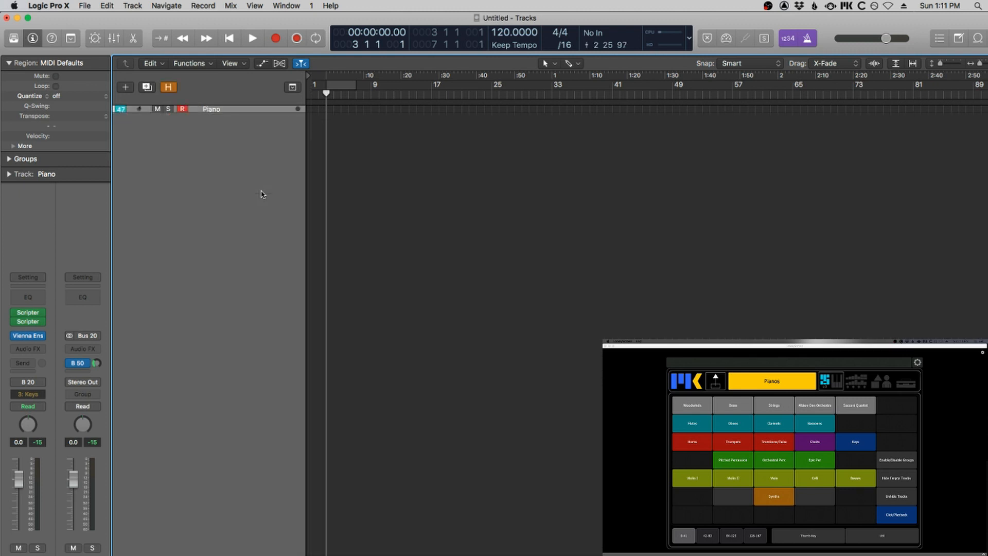
pyautogui.click(895, 478)
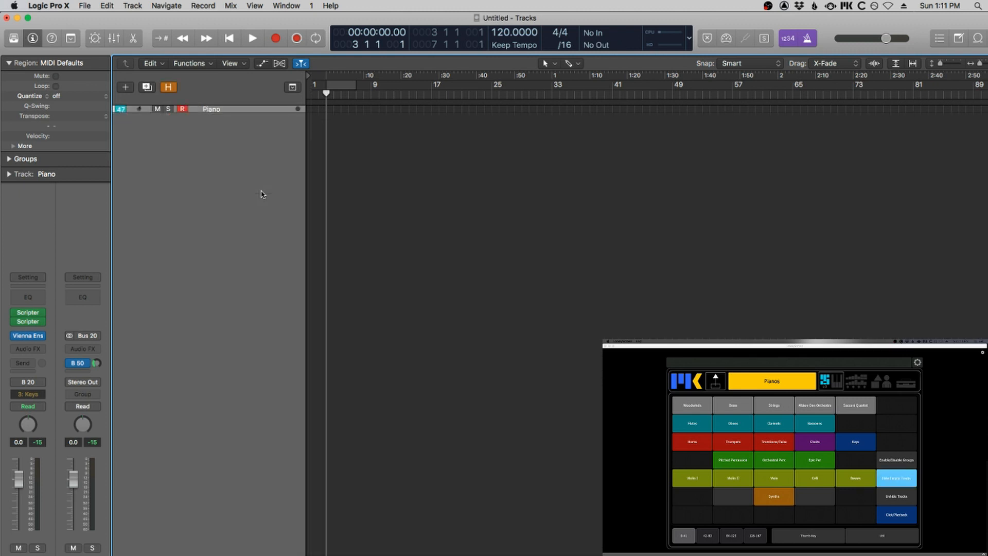
pyautogui.click(895, 477)
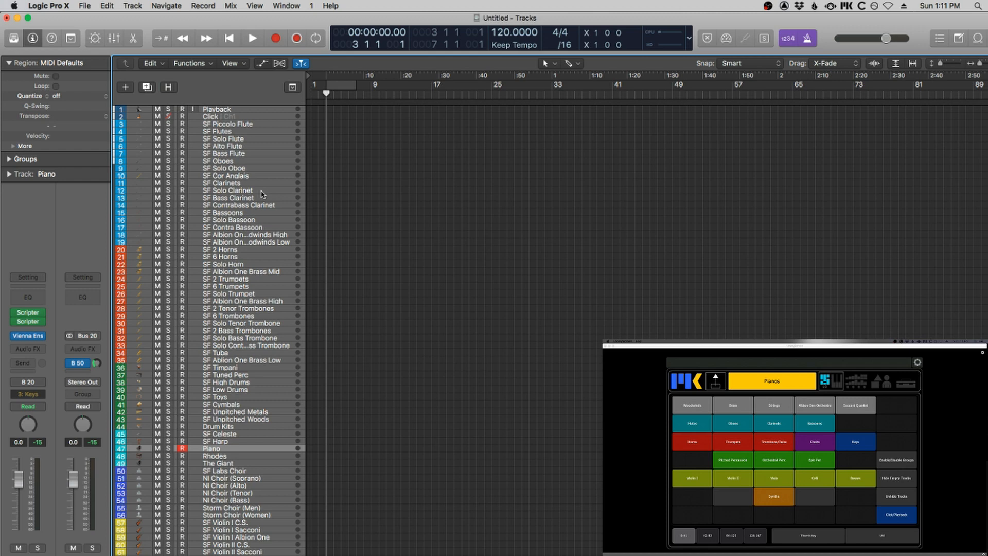
# - Scroll through the roughly 85 revealed orchestral tracks, then hide every empty track except Piano
pyautogui.scroll(-3)
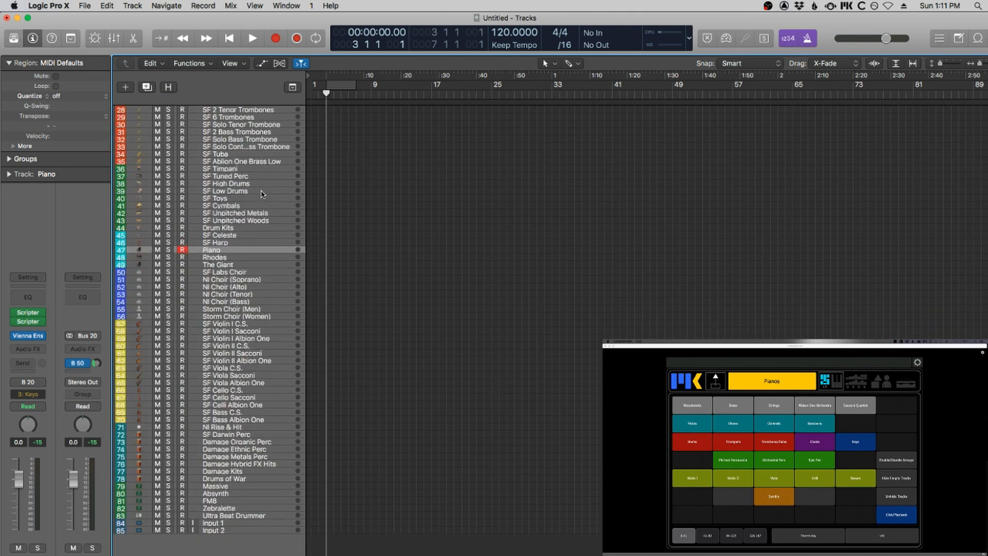
pyautogui.moveTo(353, 371)
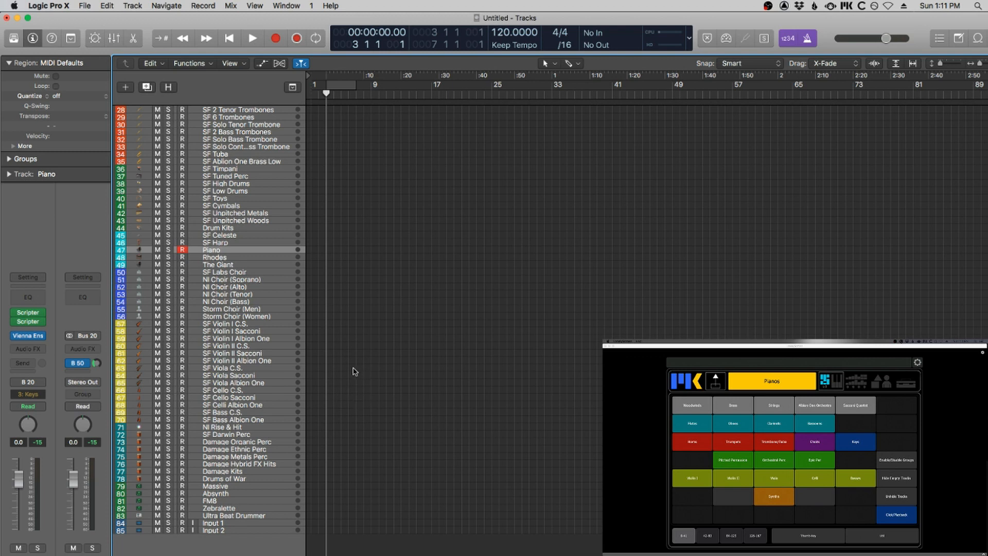
pyautogui.moveTo(409, 385)
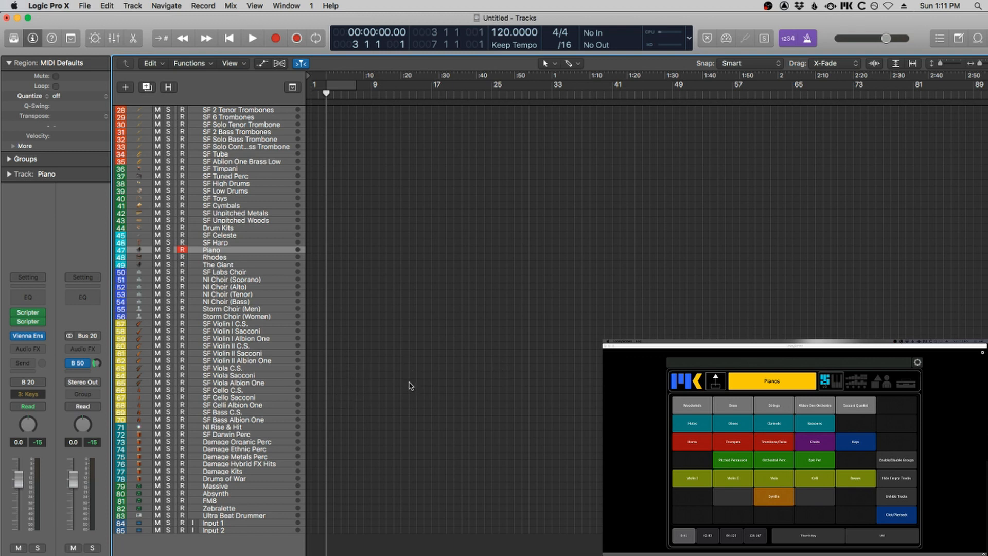
pyautogui.scroll(3)
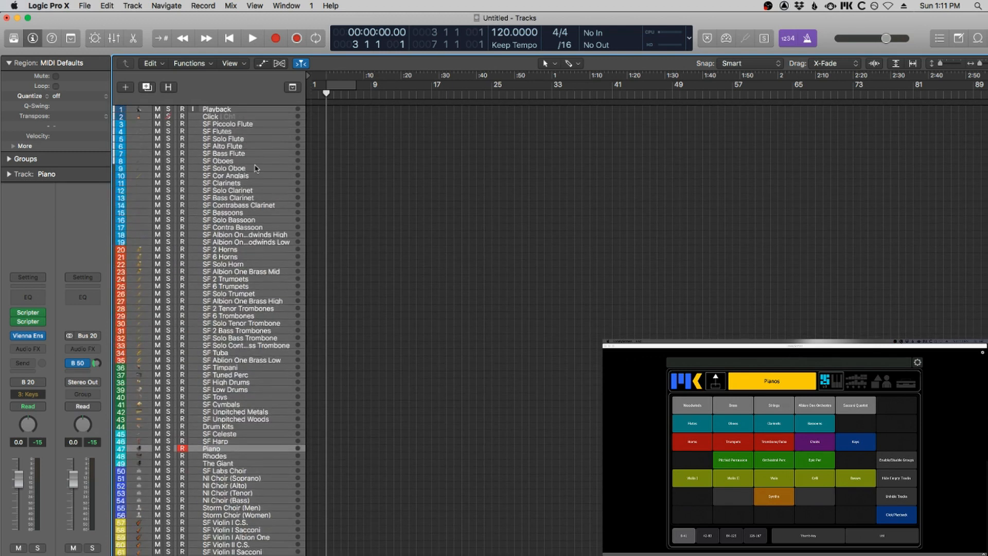
pyautogui.scroll(-3)
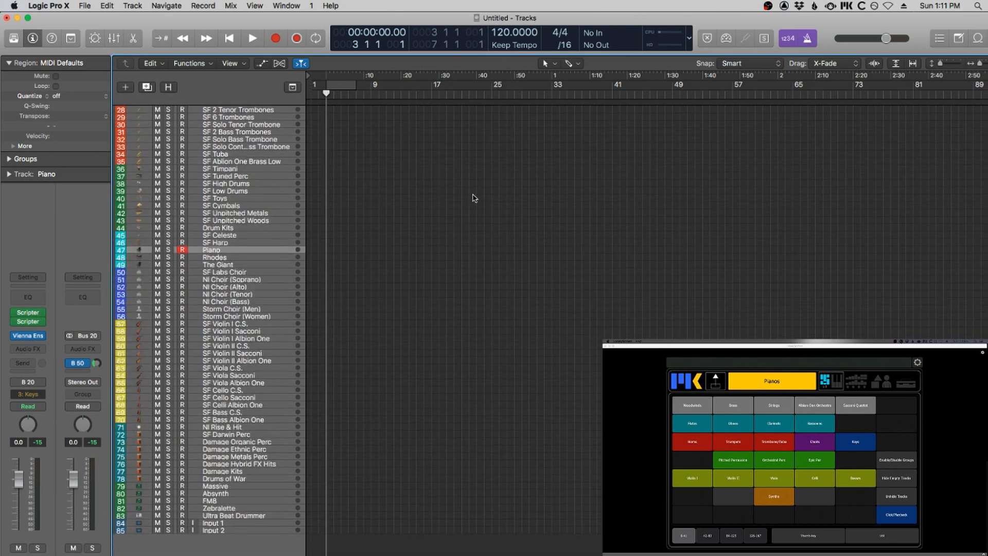
pyautogui.scroll(3)
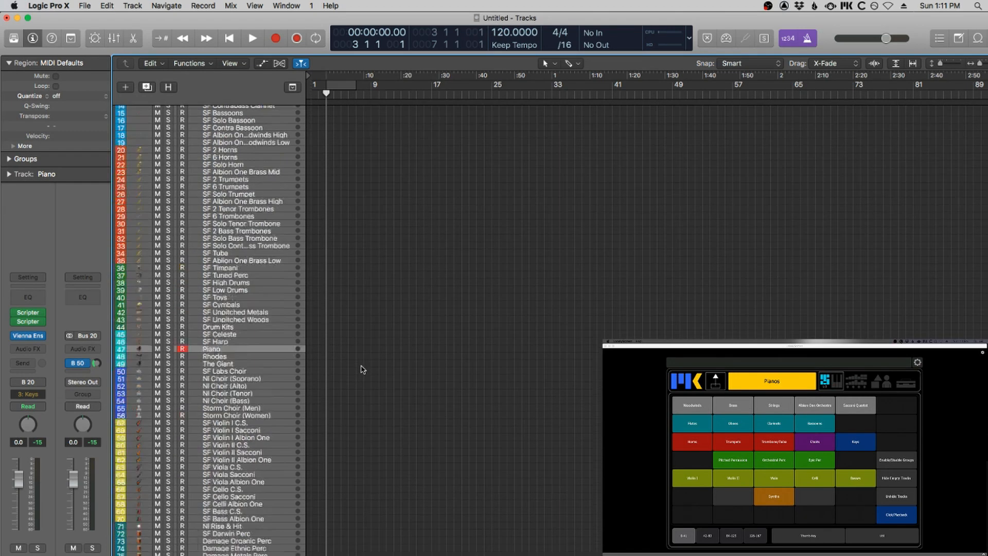
pyautogui.scroll(-3)
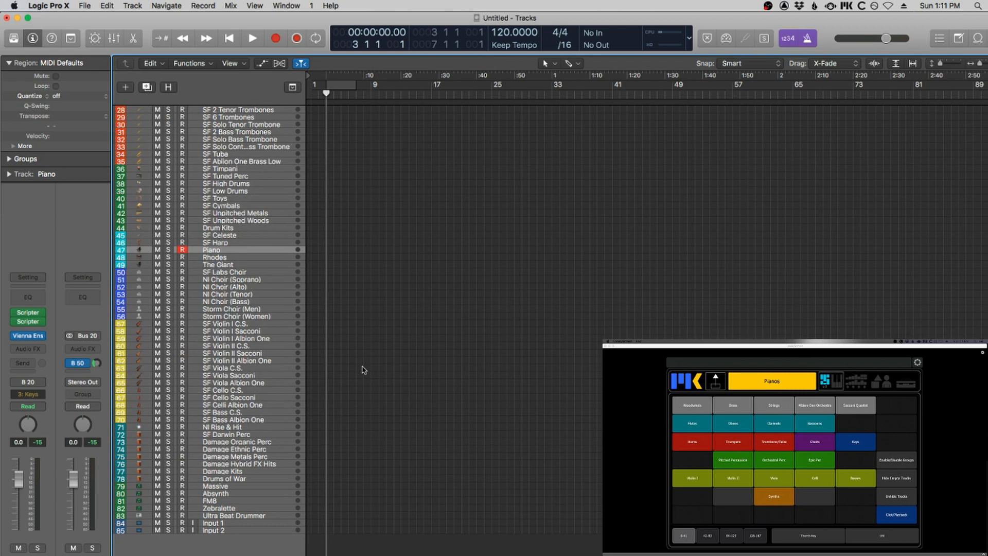
pyautogui.scroll(3)
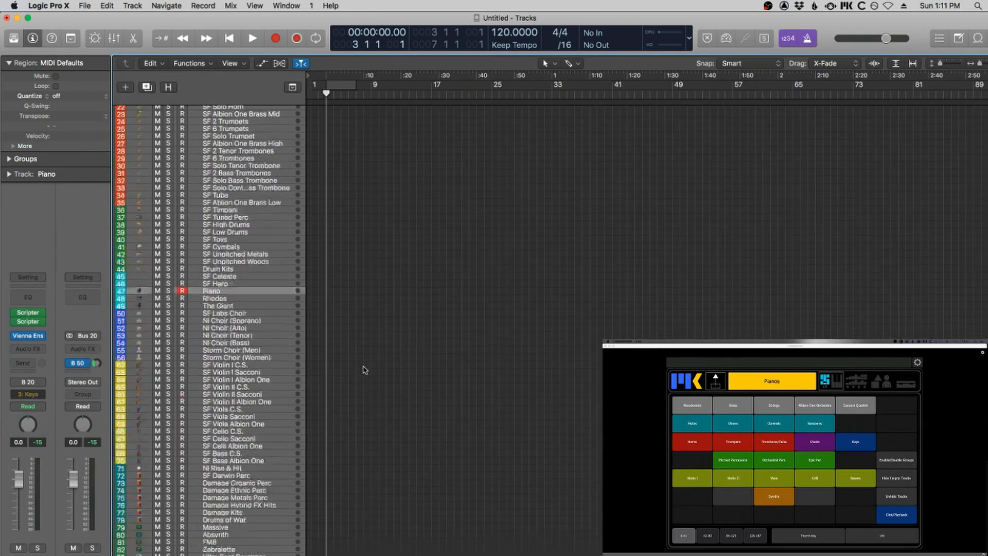
pyautogui.scroll(3)
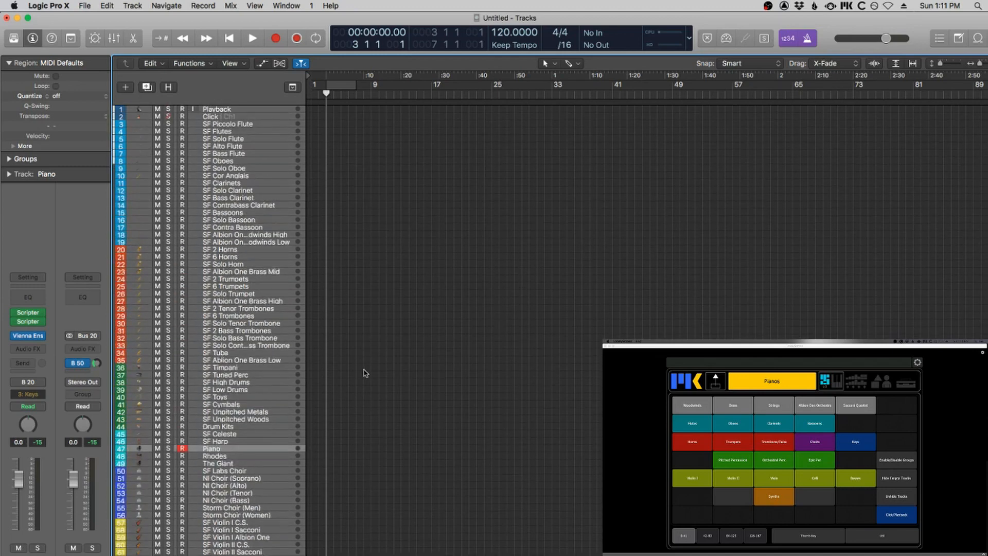
pyautogui.scroll(-3)
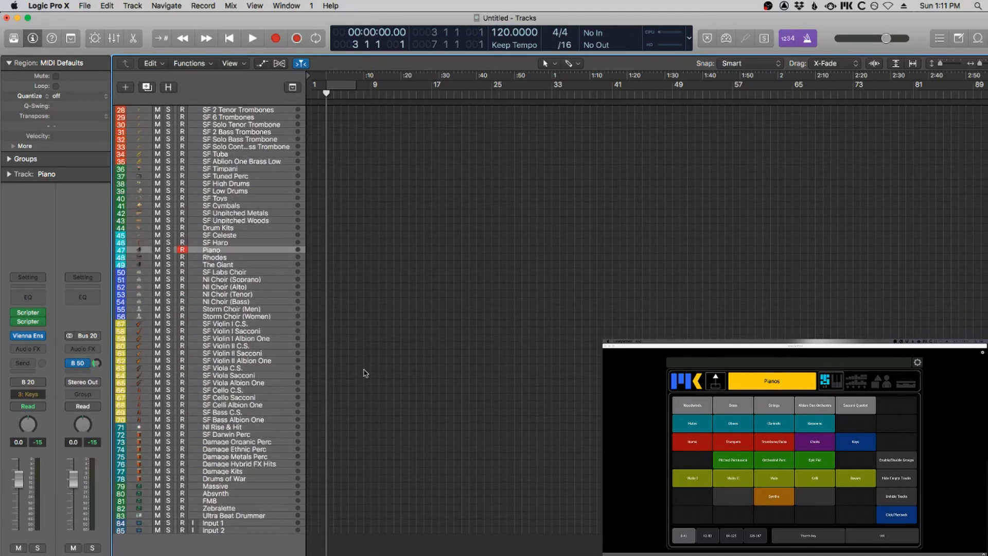
pyautogui.scroll(3)
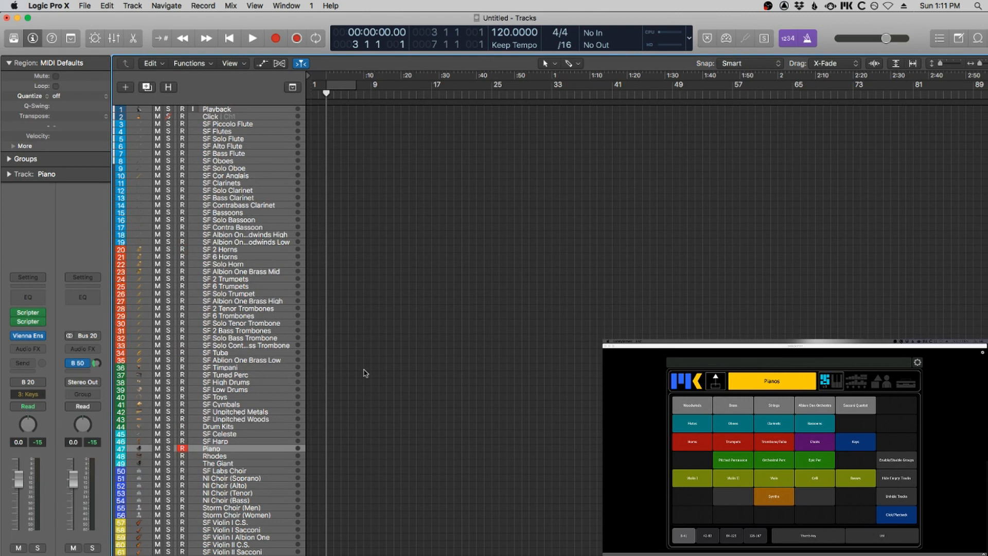
pyautogui.click(168, 87)
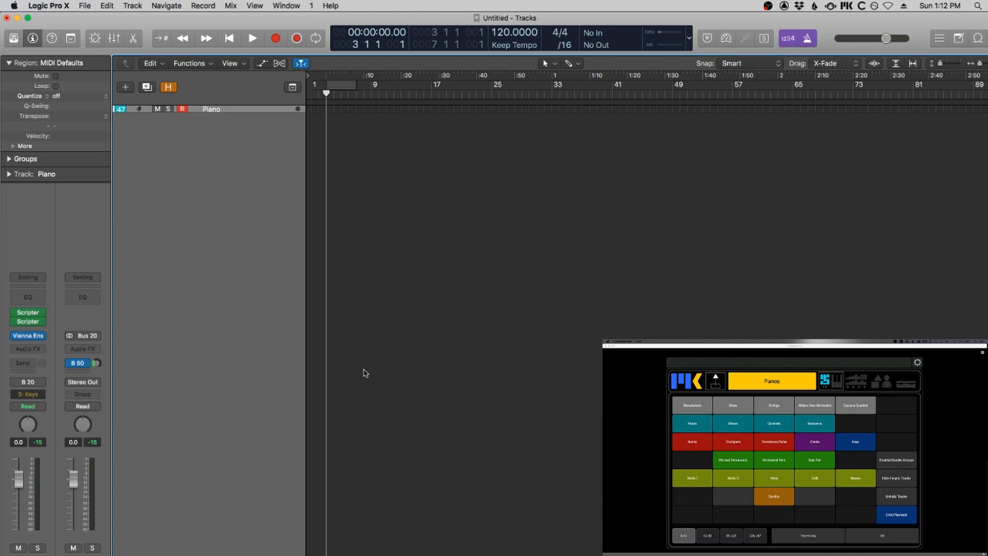
# - Show and re-hide the woodwind and horn tracks, then reveal violins, violas, cellos and basses
pyautogui.click(691, 423)
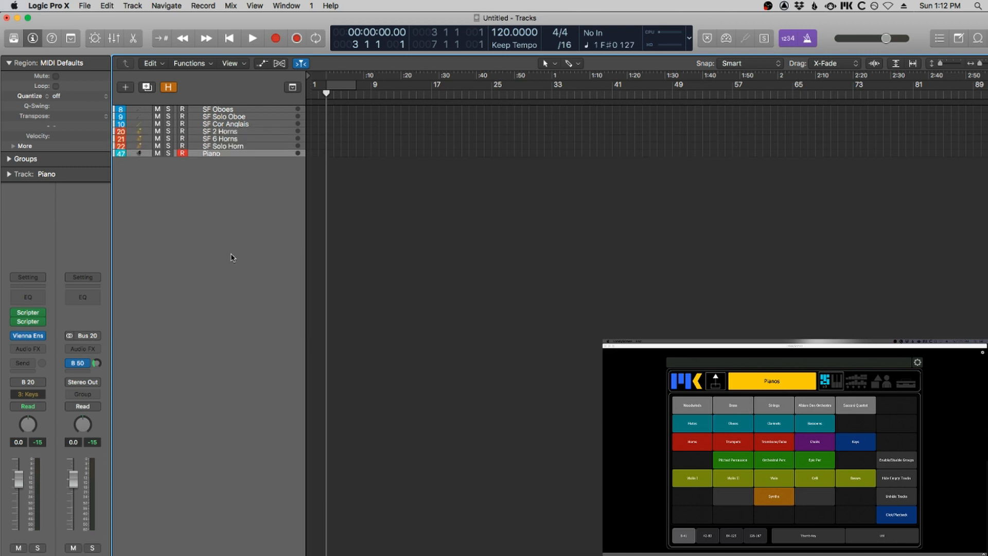
pyautogui.click(690, 441)
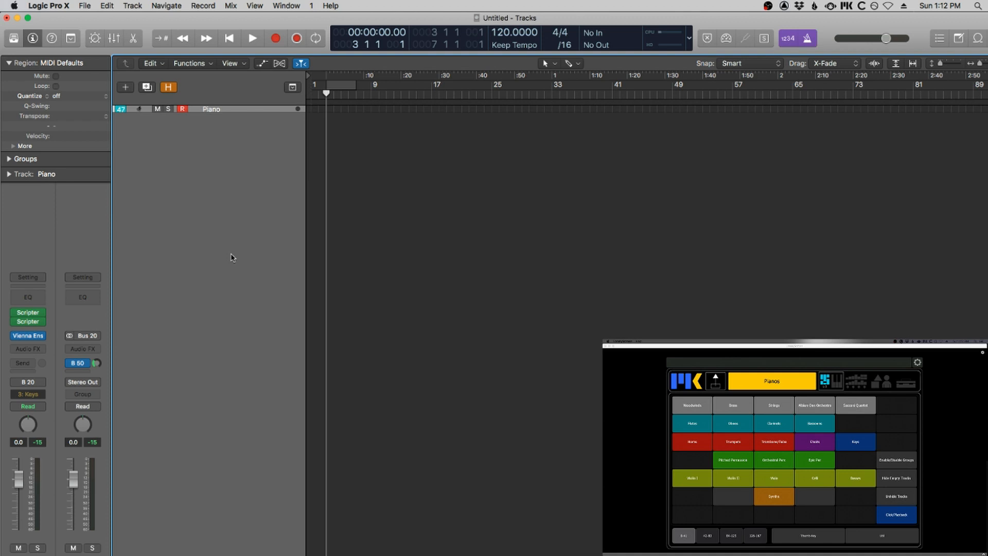
pyautogui.click(773, 405)
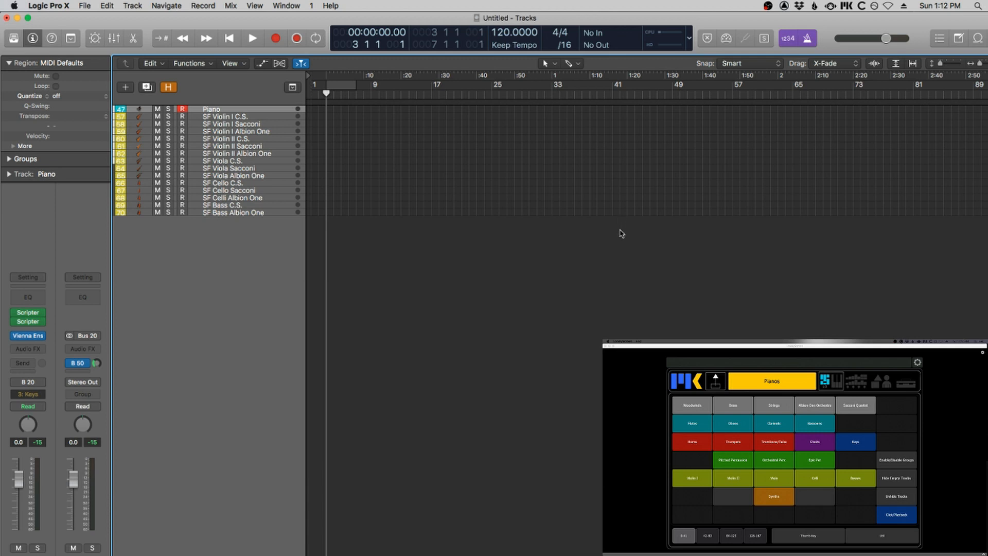
pyautogui.moveTo(622, 226)
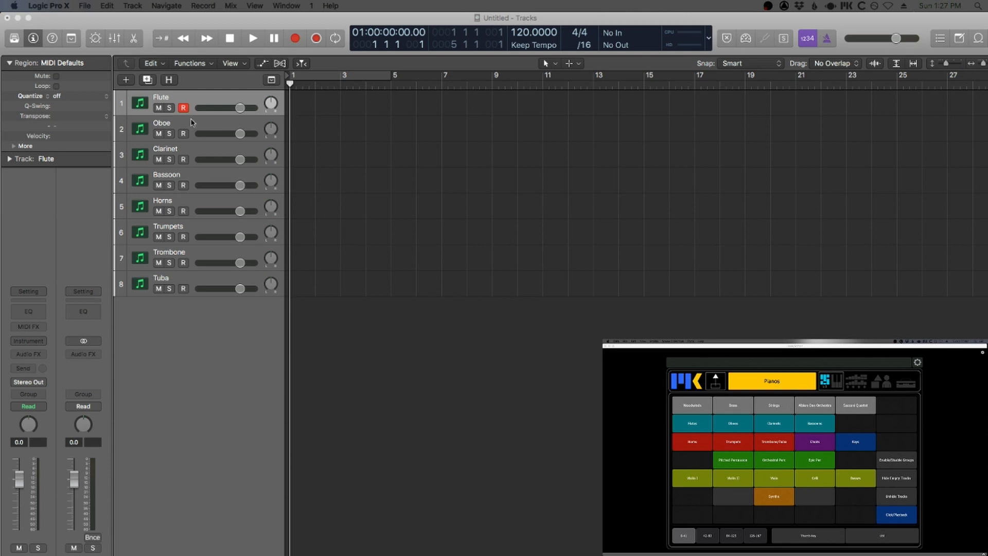
pyautogui.moveTo(192, 106)
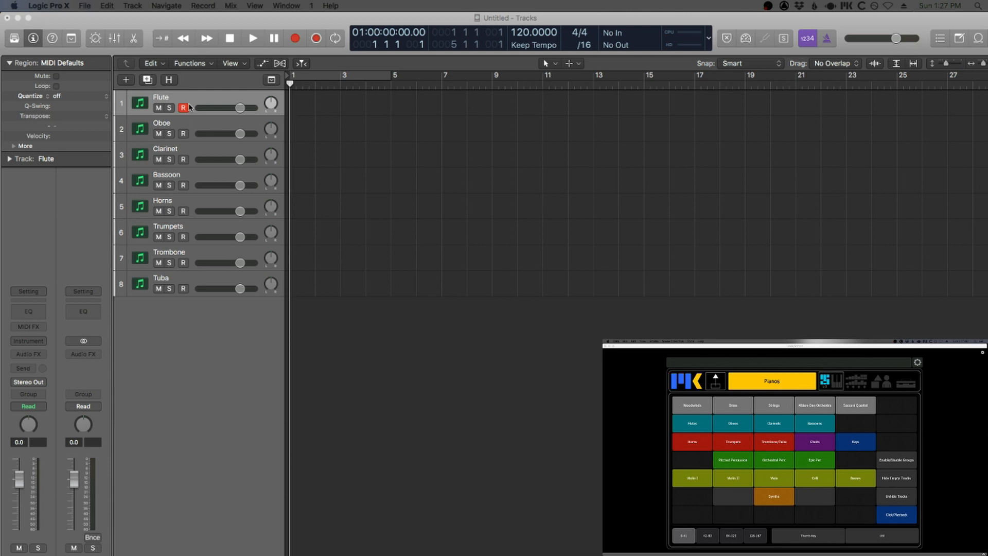
# - Select the Oboe, Clarinet, Trombone, Tuba and Flute tracks in turn
pyautogui.click(183, 132)
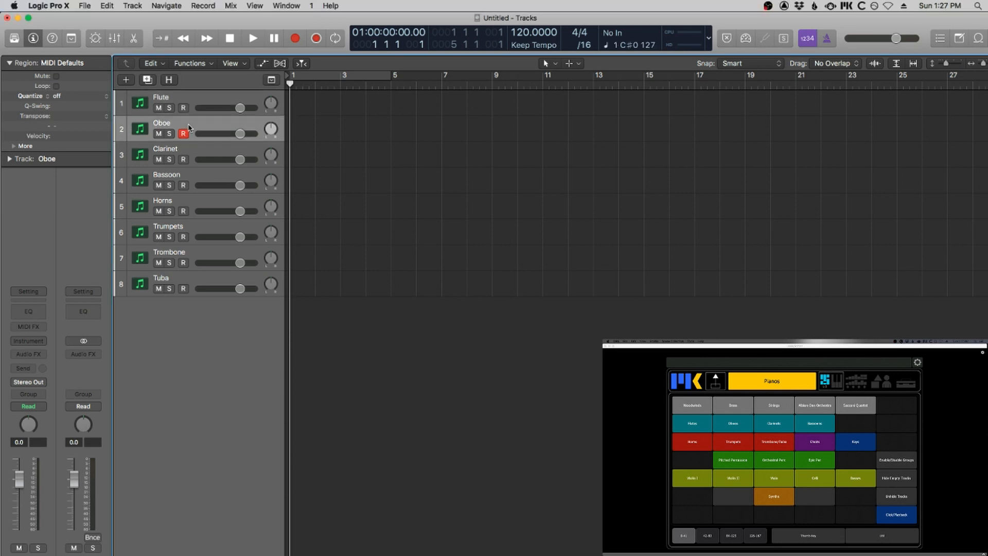
pyautogui.click(183, 160)
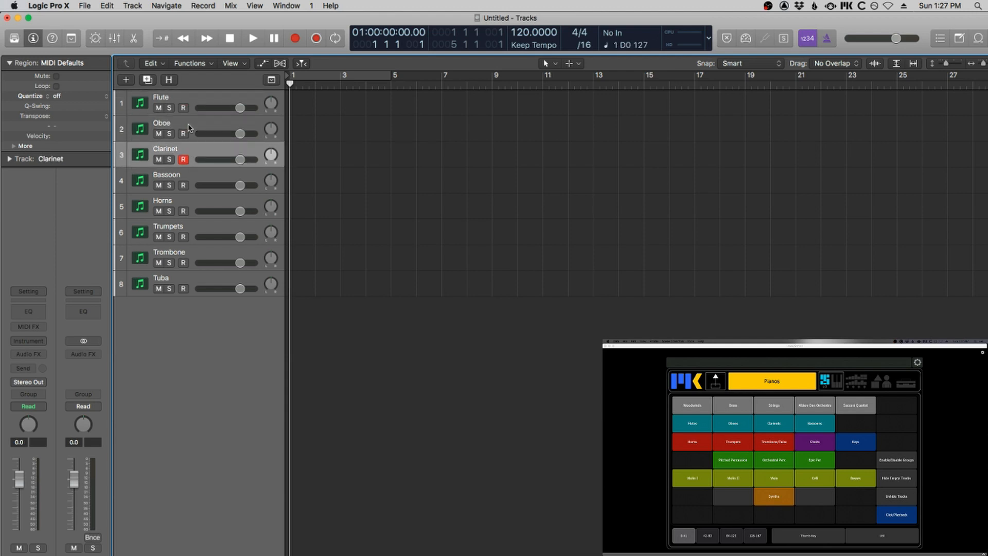
pyautogui.click(183, 262)
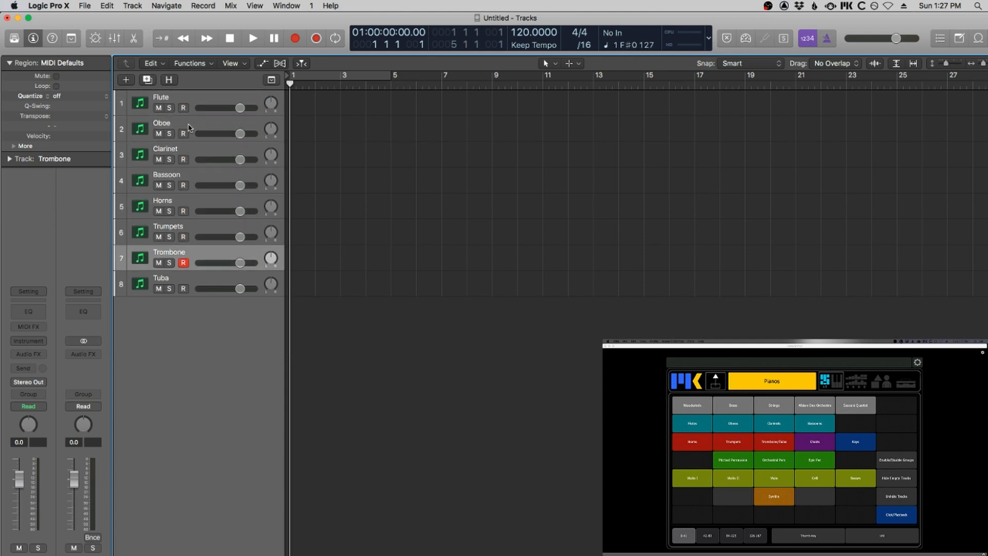
pyautogui.click(182, 289)
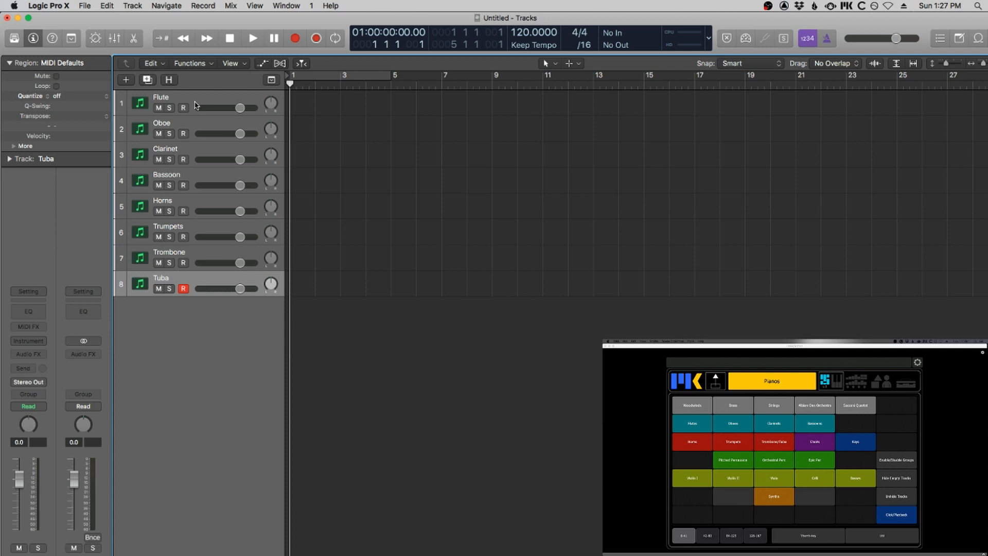
pyautogui.click(183, 108)
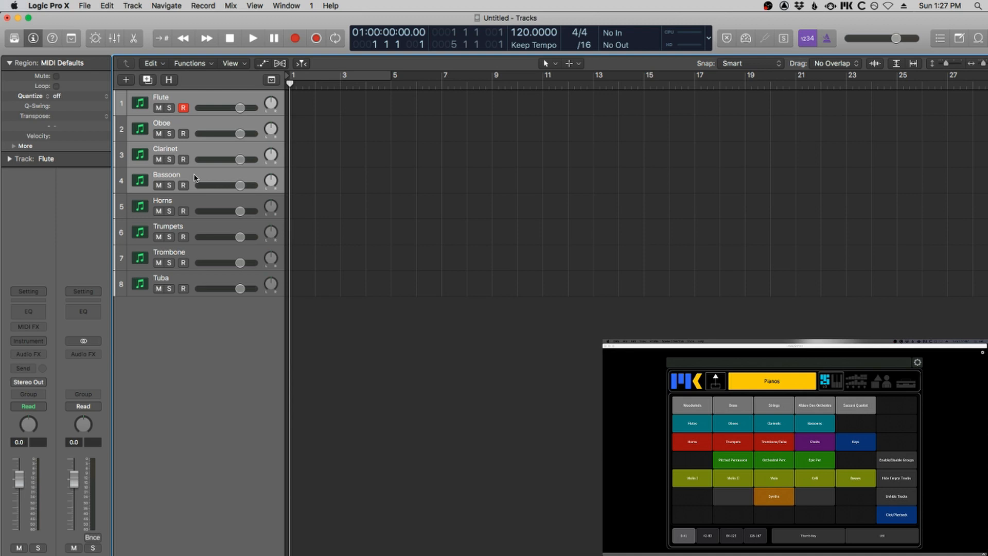
pyautogui.moveTo(202, 112)
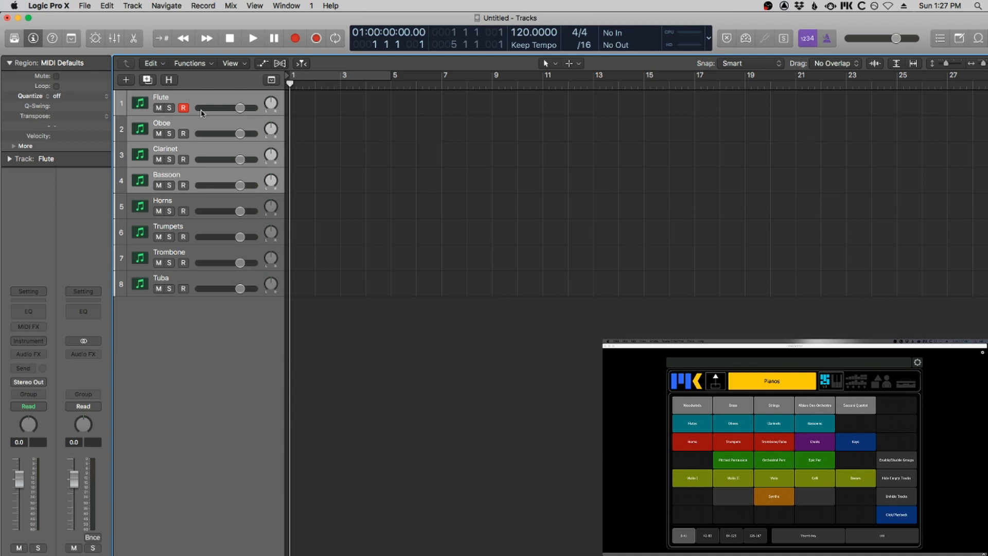
pyautogui.moveTo(211, 133)
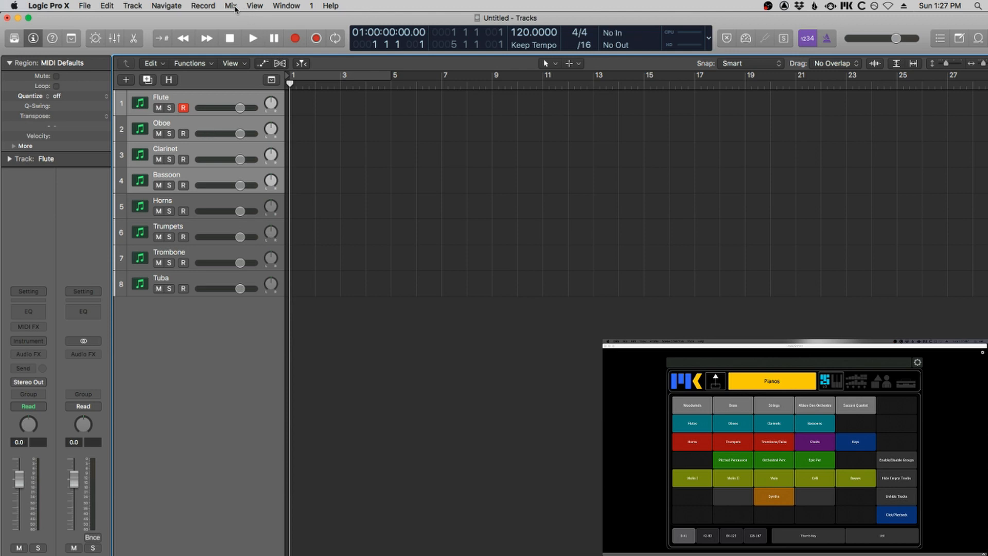
# - Create a group from the selected woodwind tracks with Mix > Create Group and name it Woodwinds
pyautogui.click(230, 6)
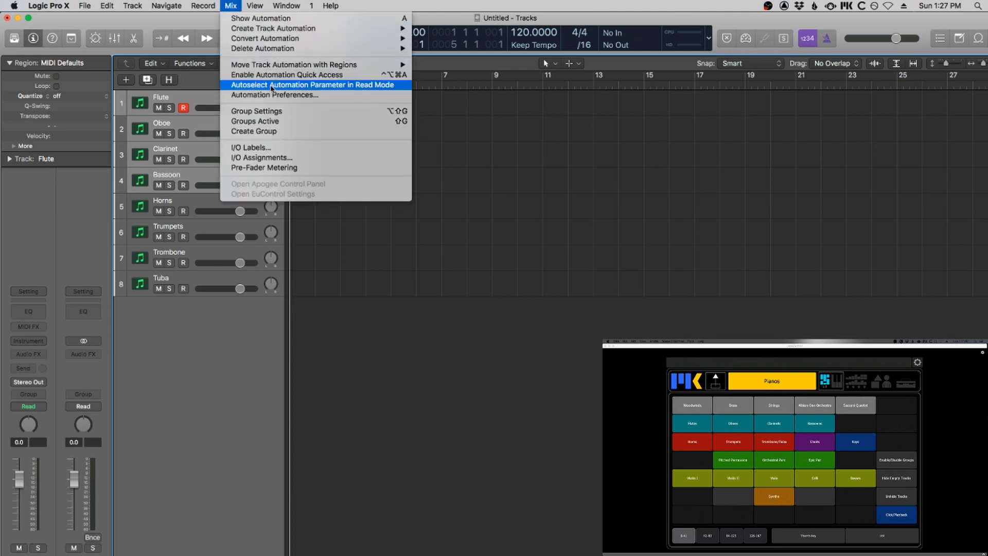
pyautogui.moveTo(282, 133)
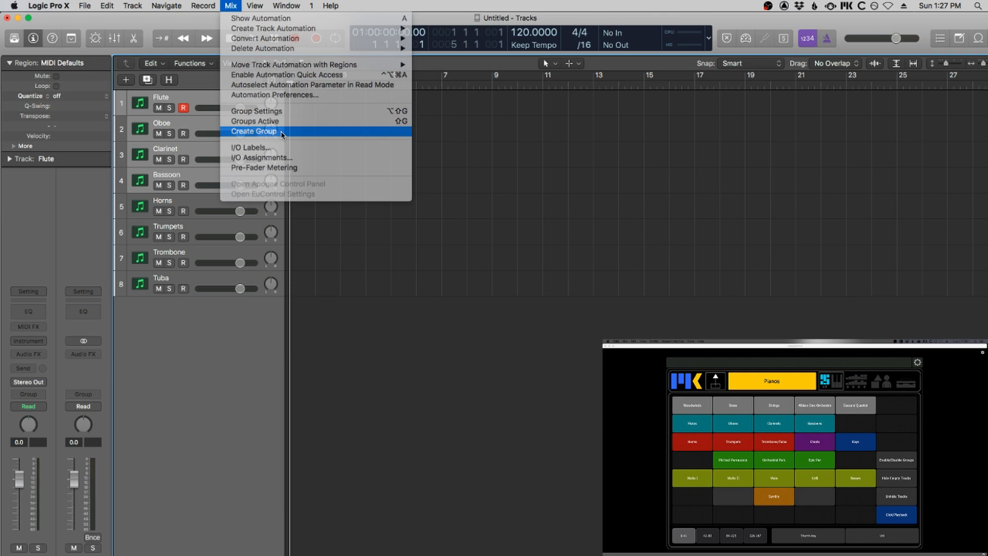
pyautogui.click(255, 131)
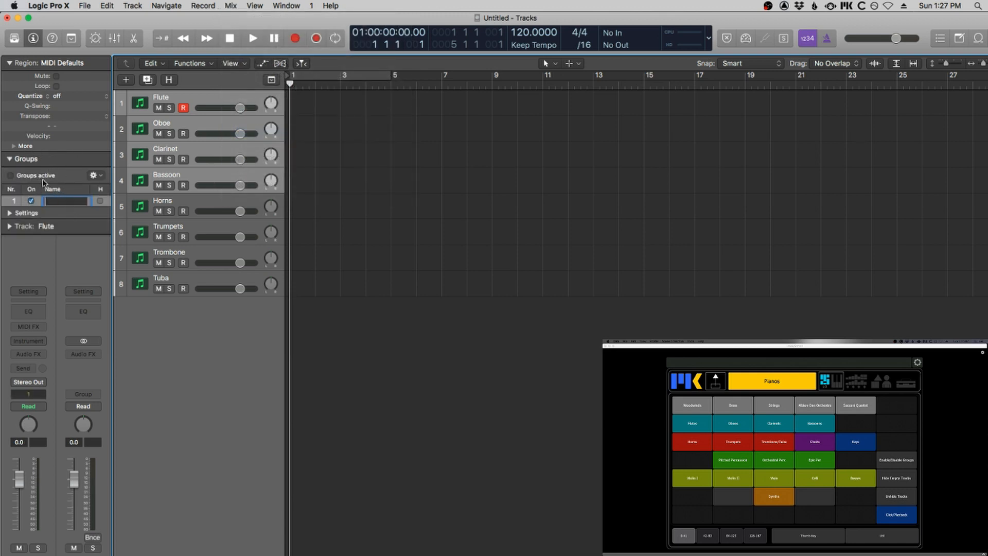
pyautogui.moveTo(79, 162)
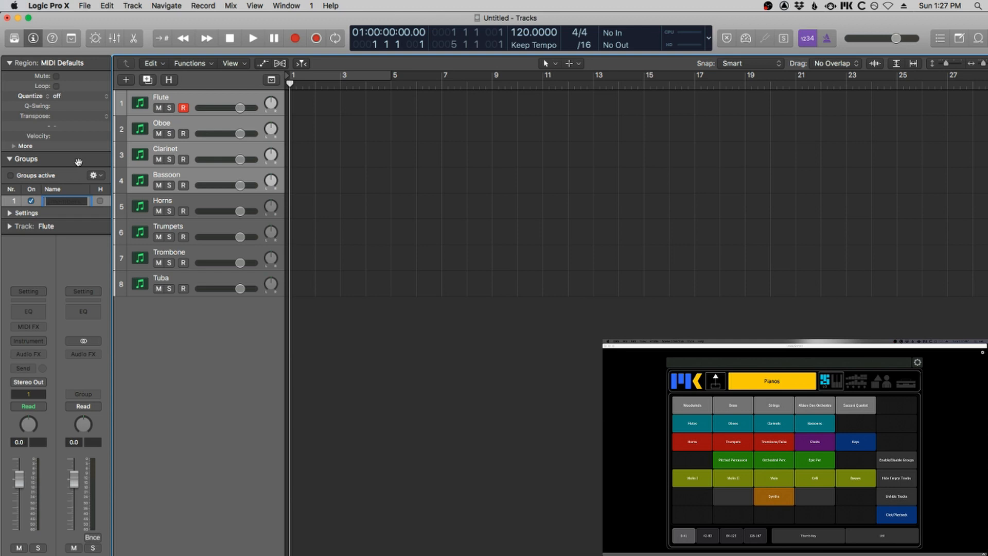
pyautogui.write('Woodwinds')
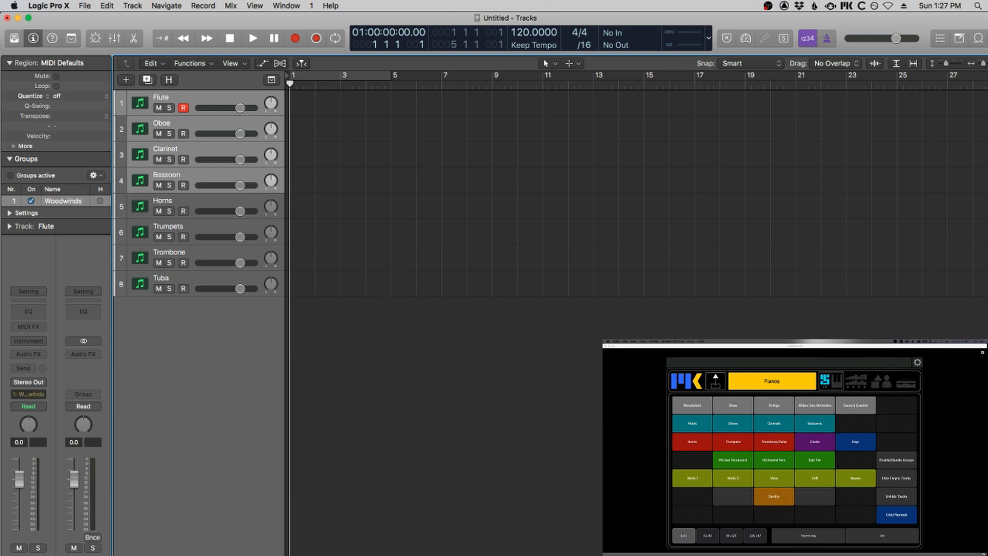
pyautogui.click(183, 211)
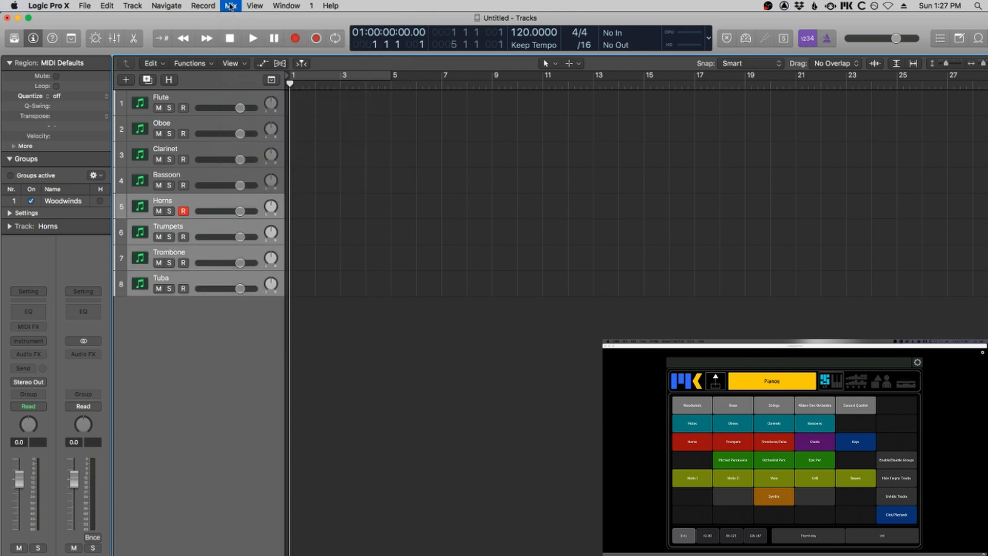
# - Add a new group from the Groups gear menu for Horns, Trumpets, Trombone and Tuba
pyautogui.click(93, 175)
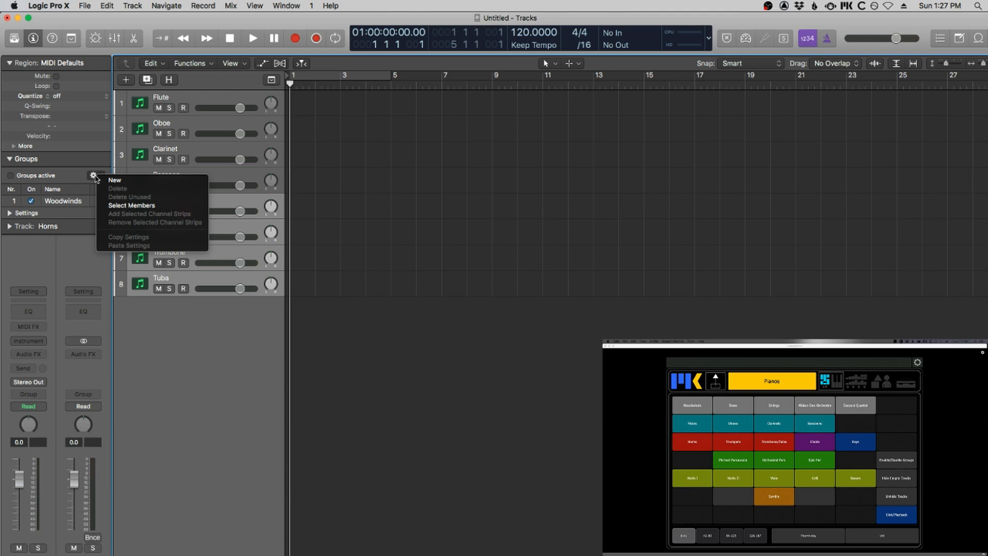
pyautogui.moveTo(115, 180)
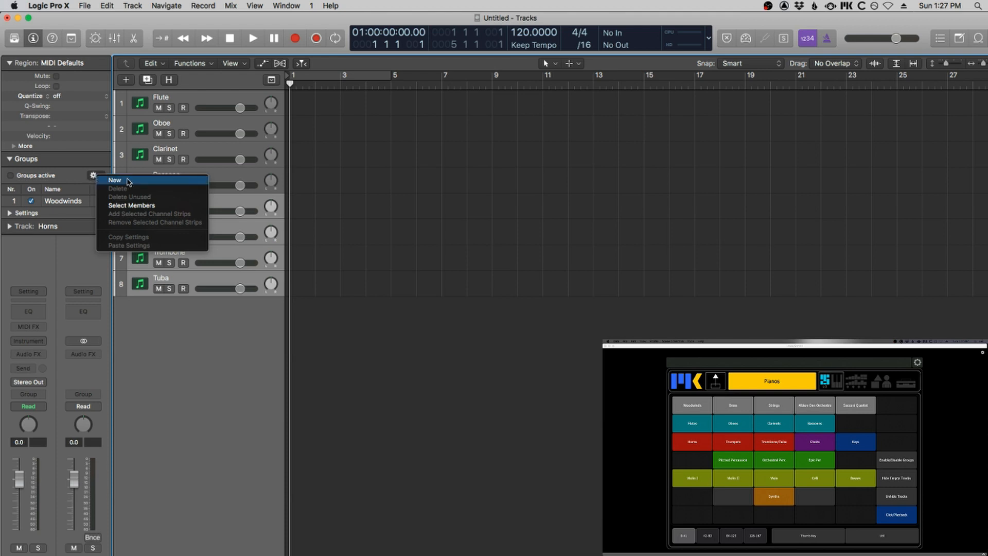
pyautogui.click(115, 180)
pyautogui.write('Brass')
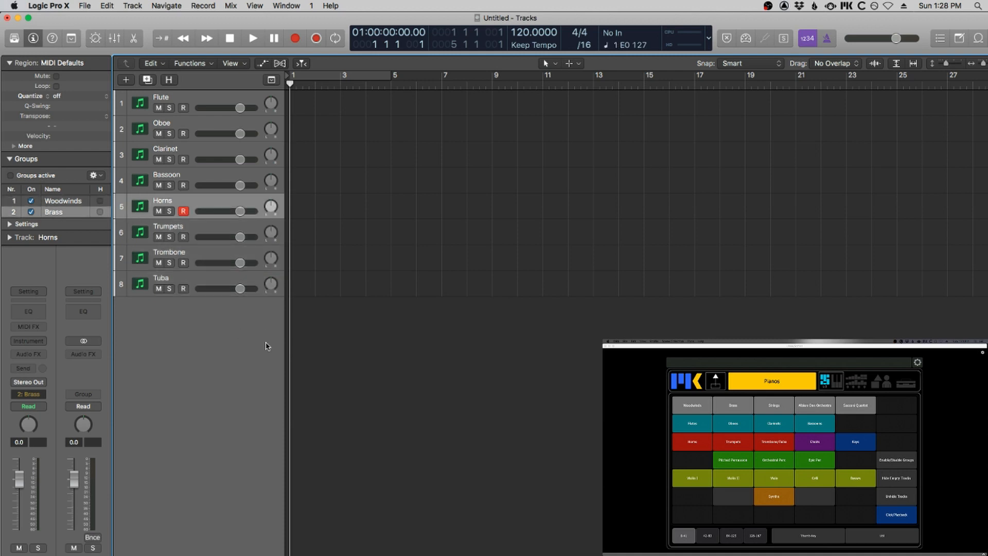
# - Finish naming Brass, select the Toggle Hide Group 1 and 2 commands, and hide Woodwinds
pyautogui.click(620, 45)
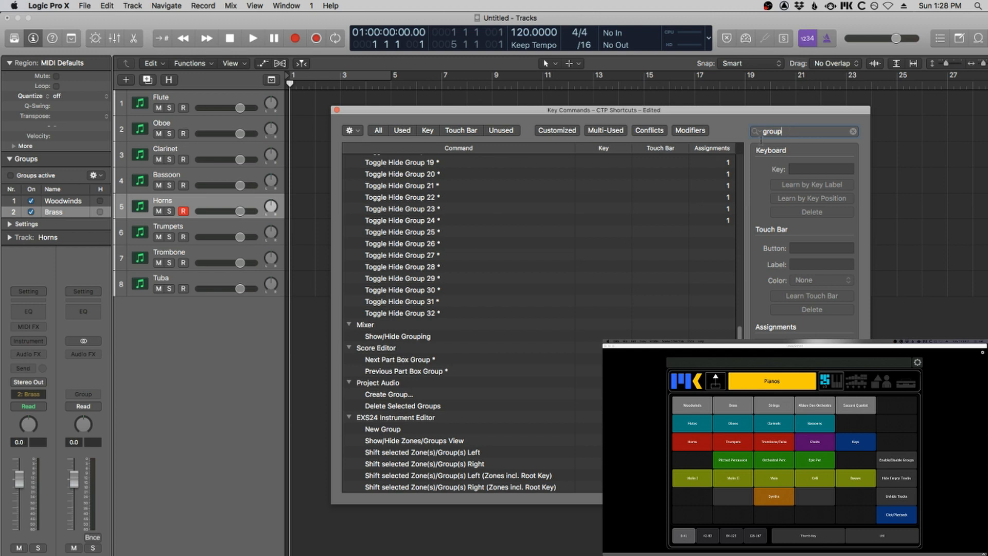
pyautogui.scroll(3)
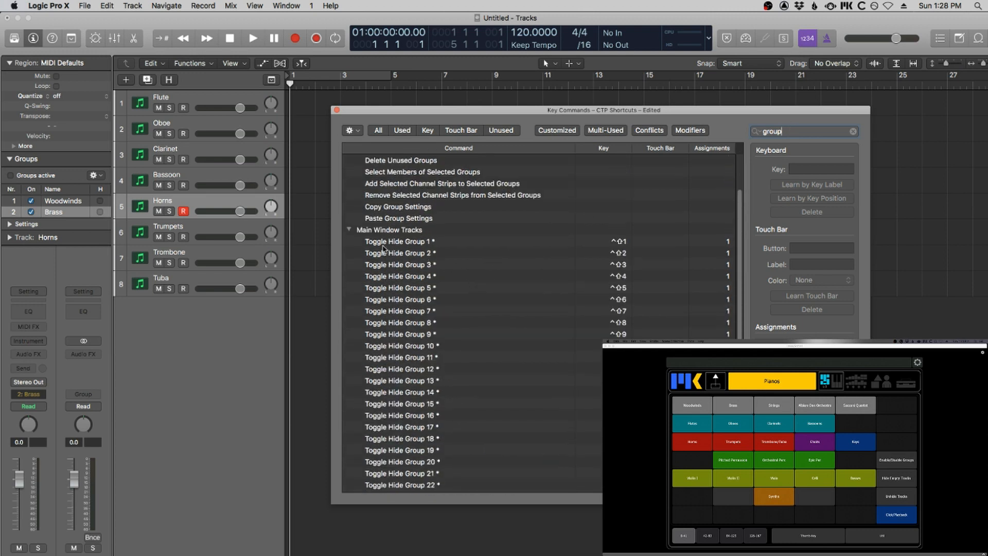
pyautogui.click(399, 241)
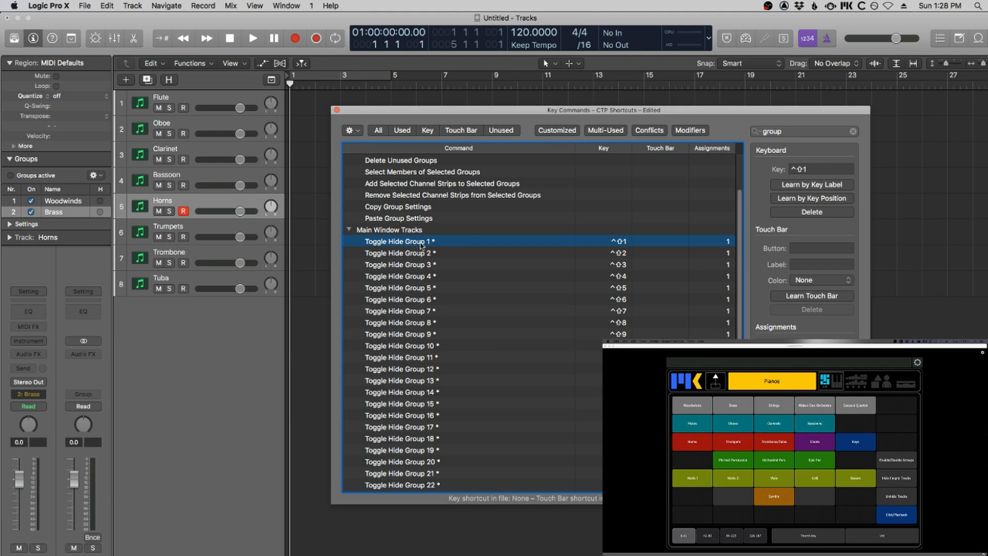
pyautogui.scroll(-3)
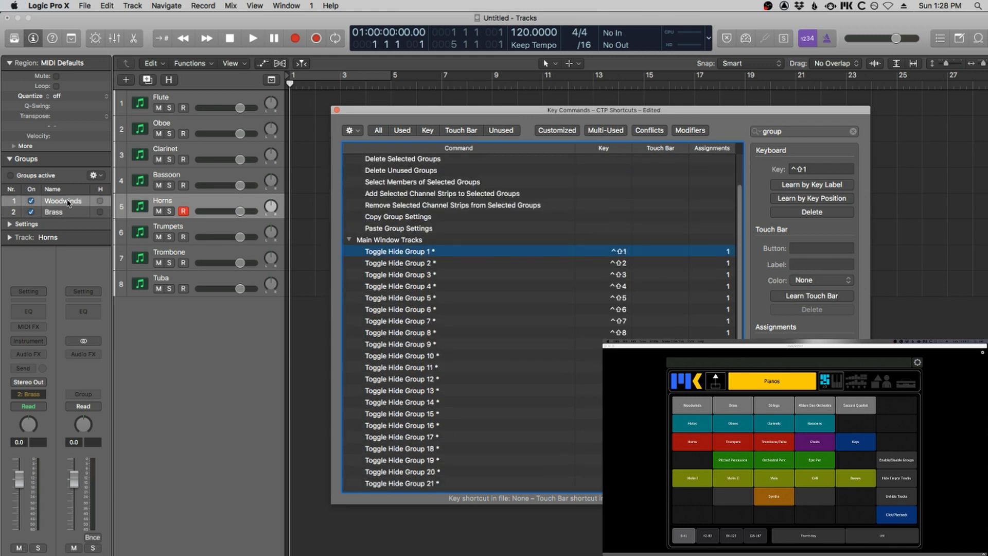
pyautogui.click(441, 255)
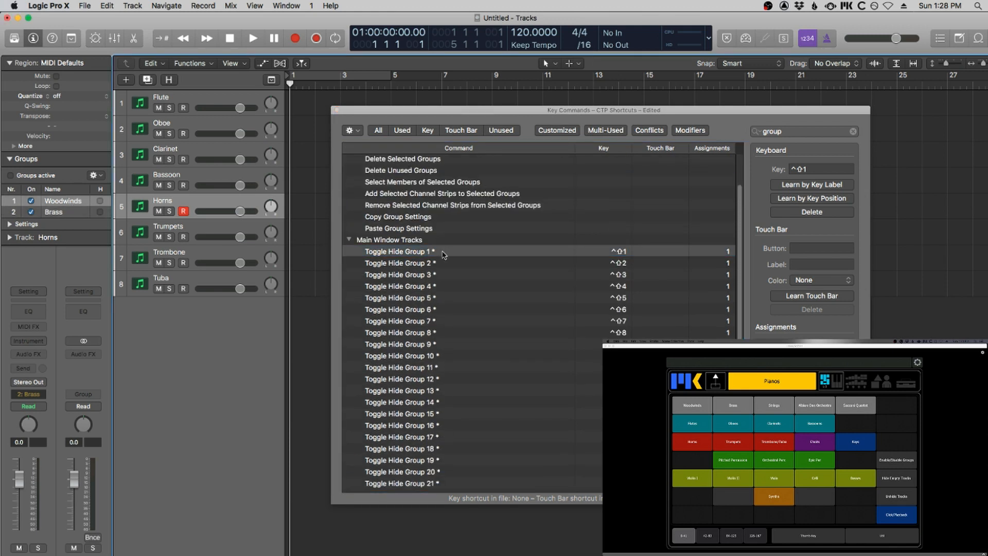
pyautogui.click(403, 250)
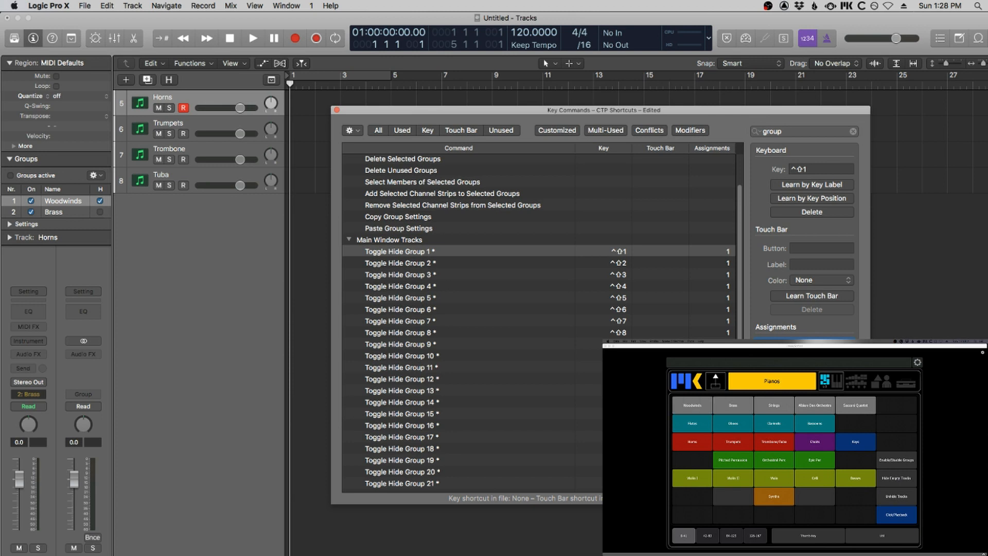
pyautogui.click(399, 263)
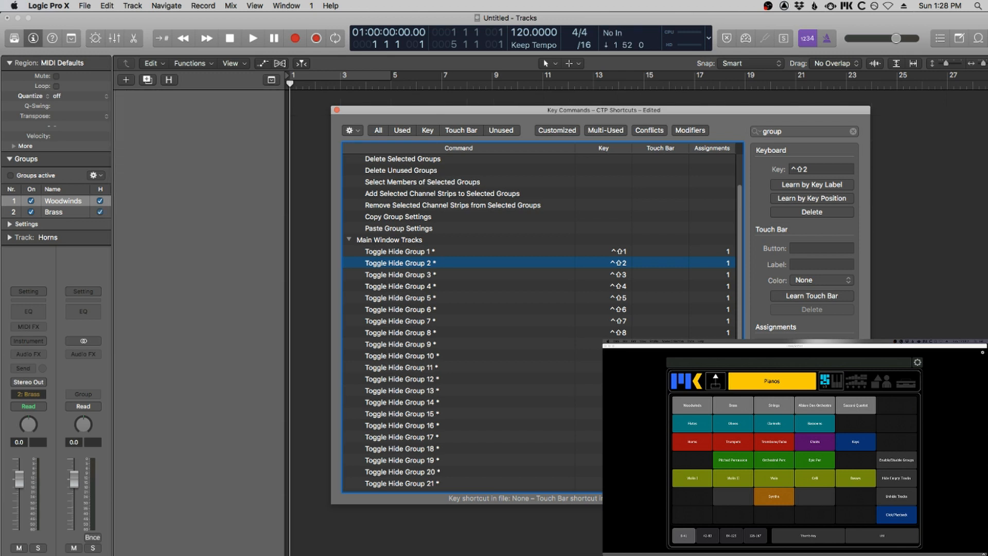
# - Trigger the Brass iPad button to unhide the groups and close the Key Commands window
pyautogui.click(732, 404)
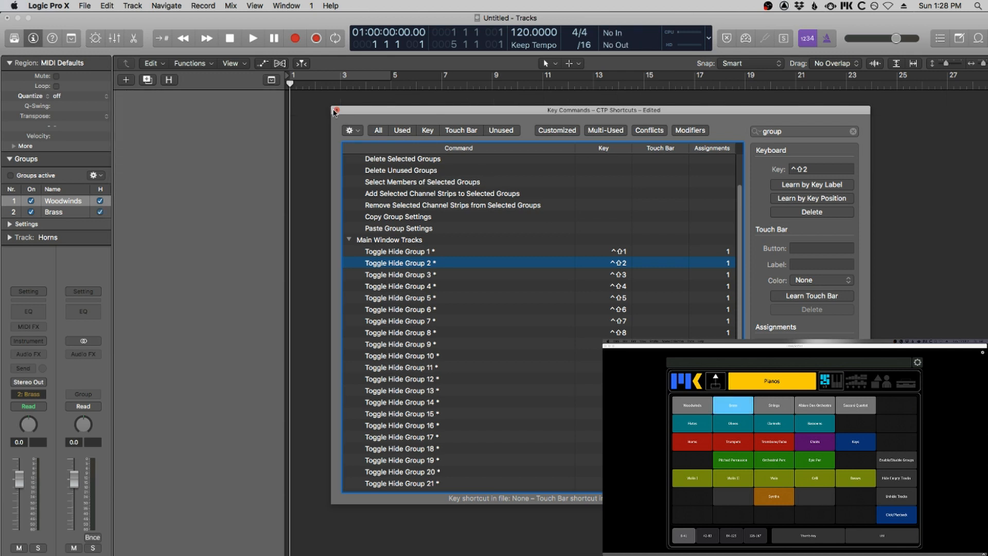
pyautogui.click(335, 110)
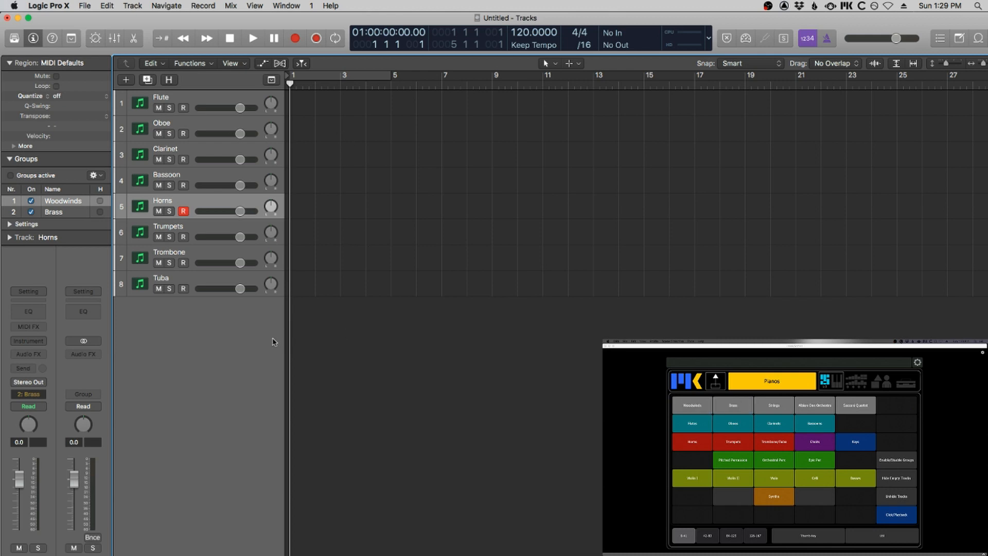
pyautogui.moveTo(207, 337)
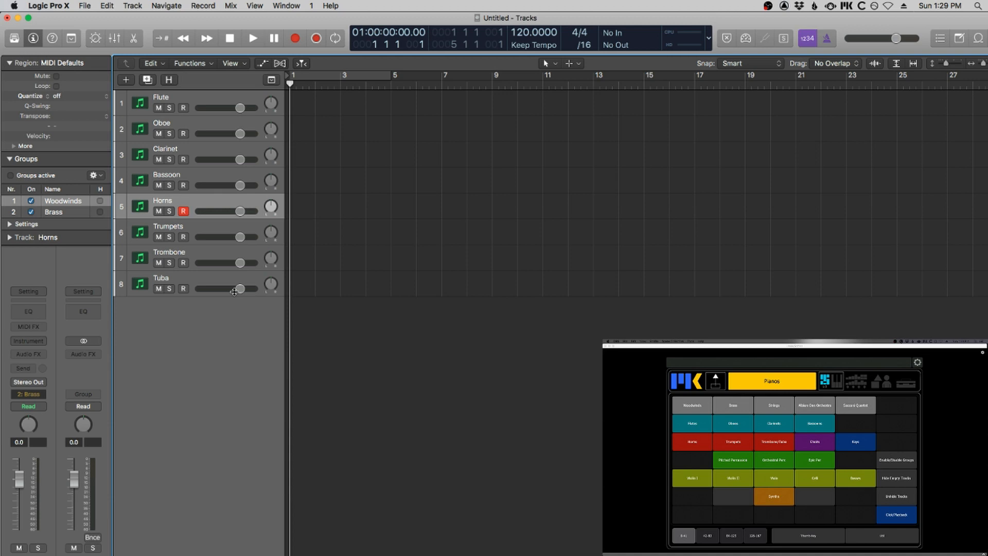
# - Select the Trombone and Flute tracks to check their Brass and Woodwinds membership
pyautogui.click(168, 252)
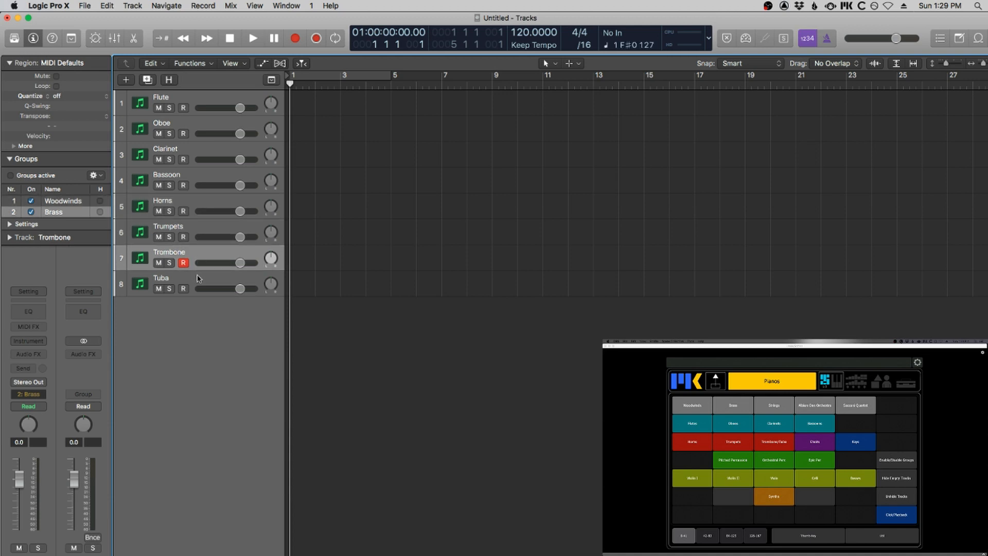
pyautogui.click(161, 97)
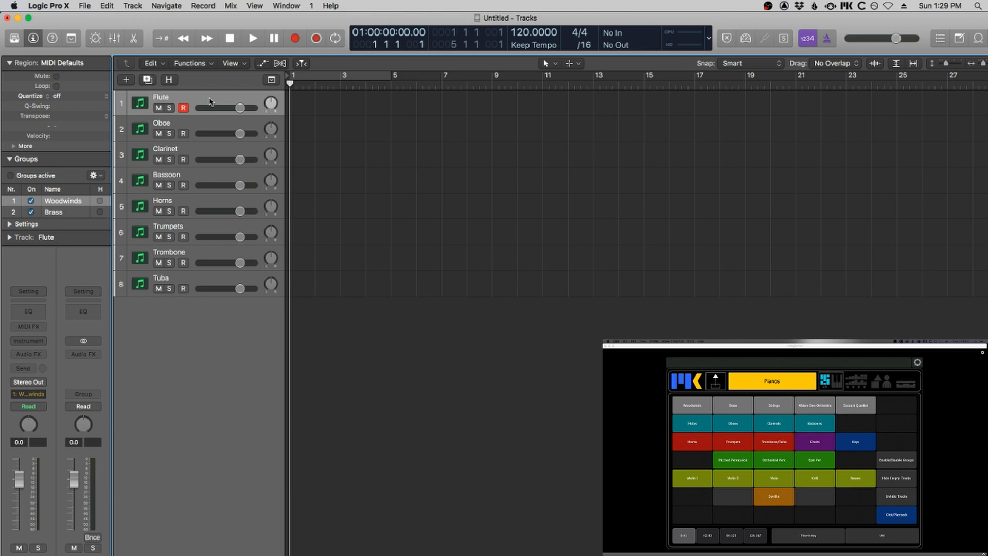
pyautogui.moveTo(216, 408)
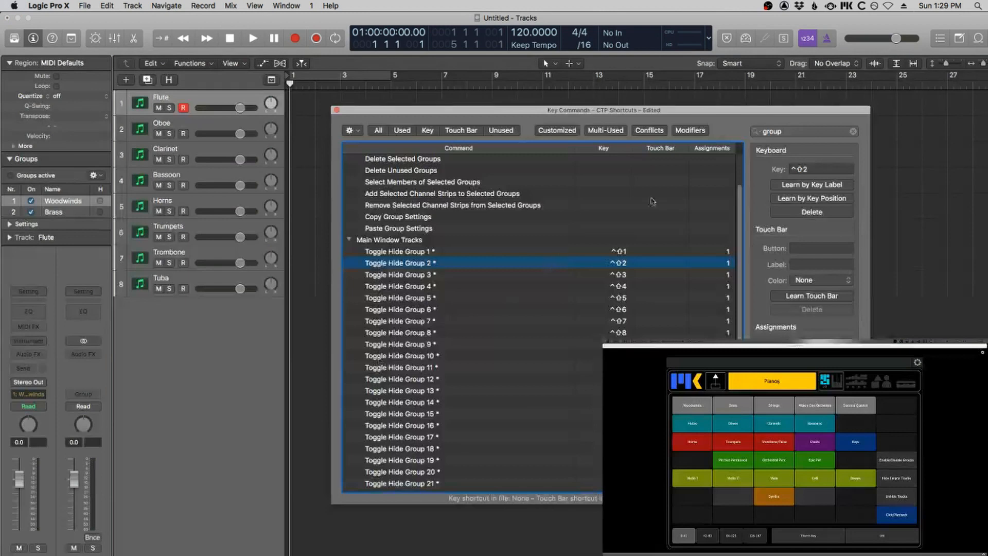
# - Select the Unhide All Tracks and Hide All Empty Tracks commands and test them
pyautogui.click(803, 131)
pyautogui.write('hide')
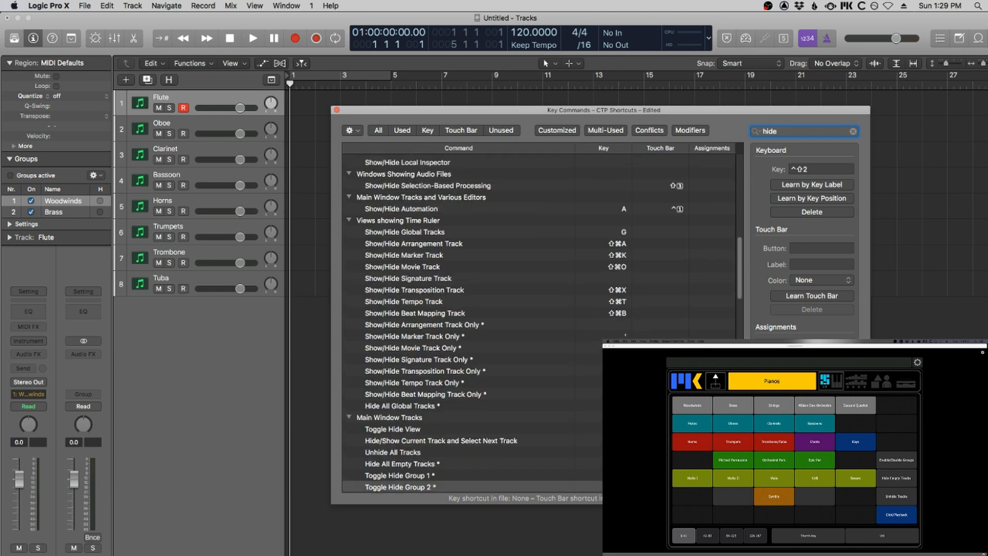
pyautogui.scroll(-3)
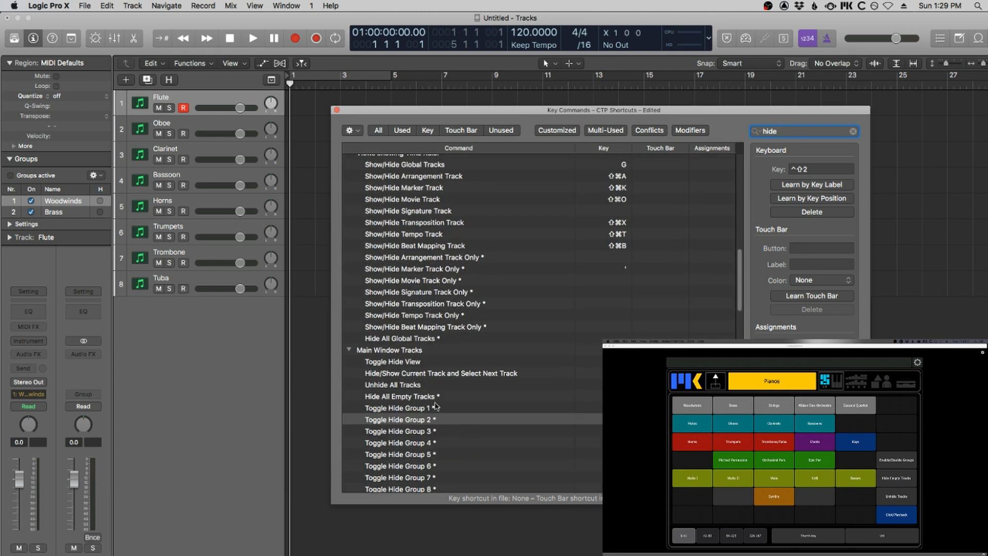
pyautogui.click(392, 384)
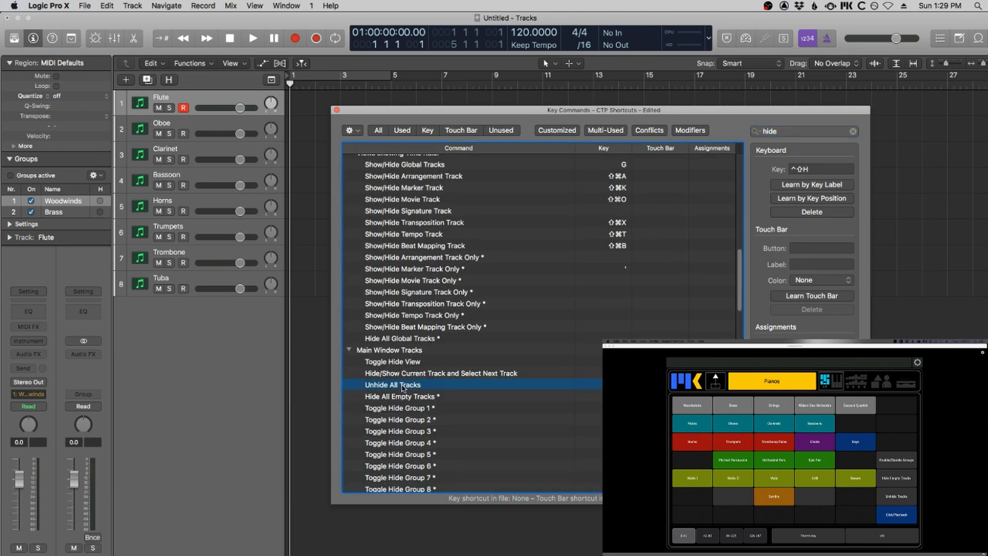
pyautogui.moveTo(401, 399)
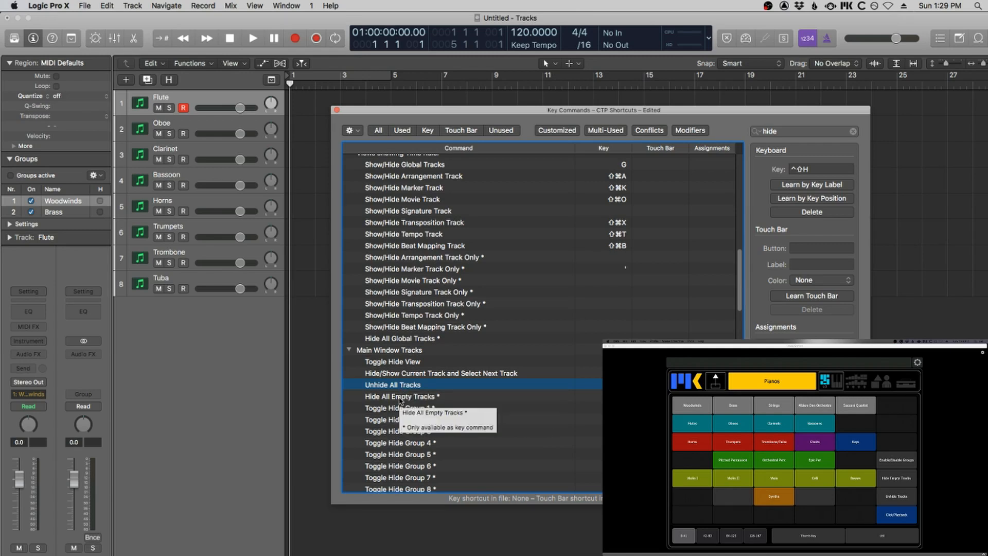
pyautogui.click(400, 396)
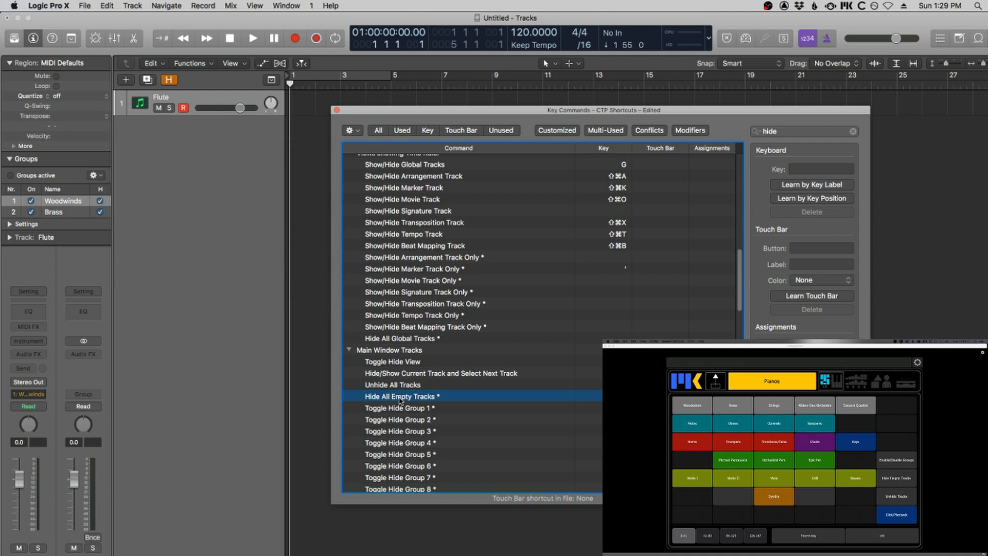
pyautogui.moveTo(400, 396)
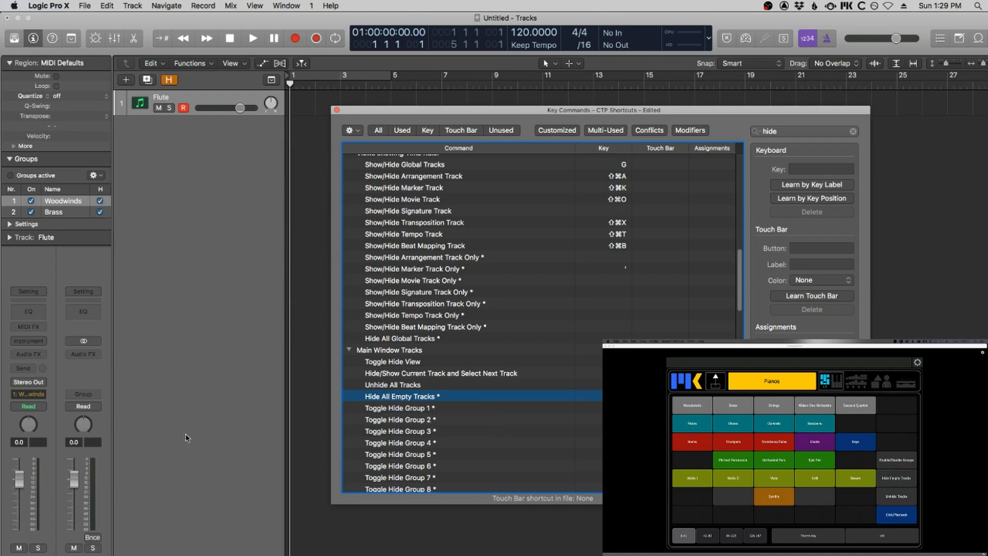
pyautogui.click(896, 498)
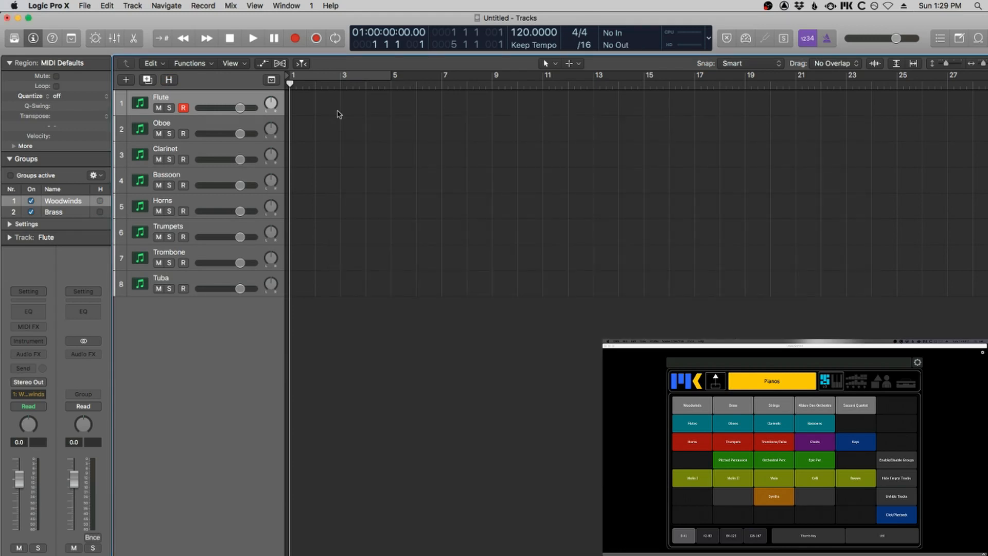
pyautogui.moveTo(463, 447)
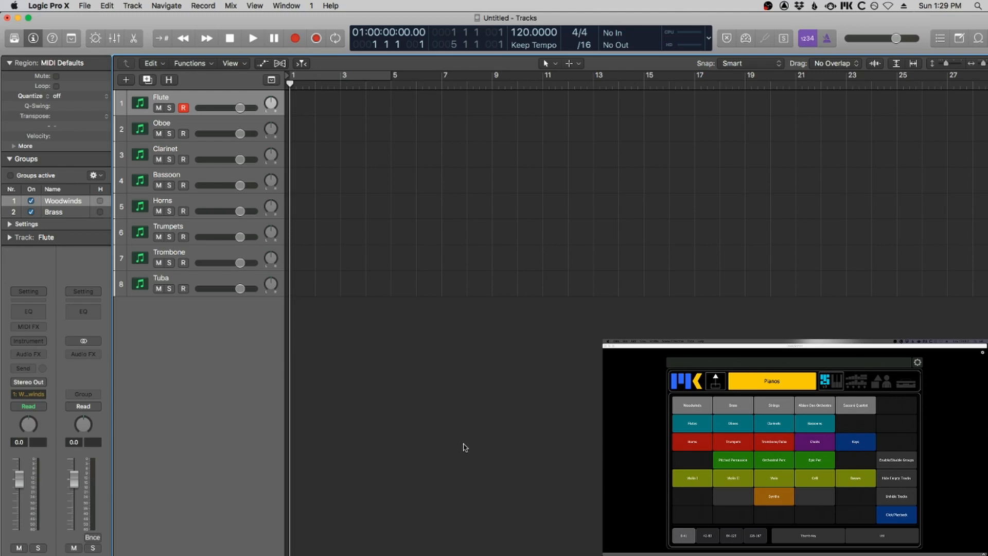